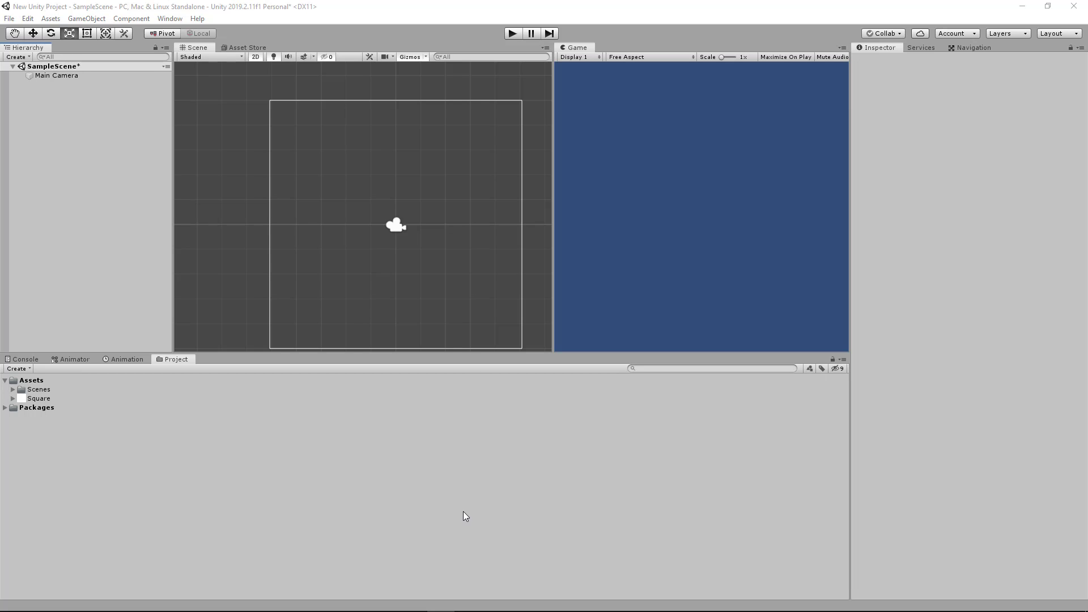
mouse_move(605, 415)
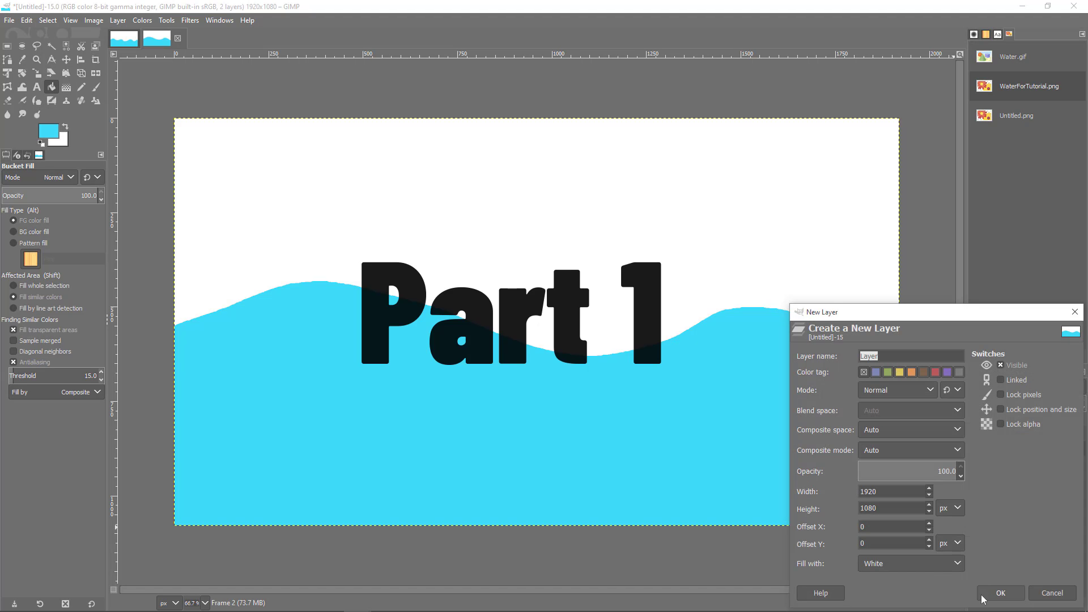
Step: Pencil a wavy water line across the white layer and bucket-fill below it with blue
left_click(999, 593)
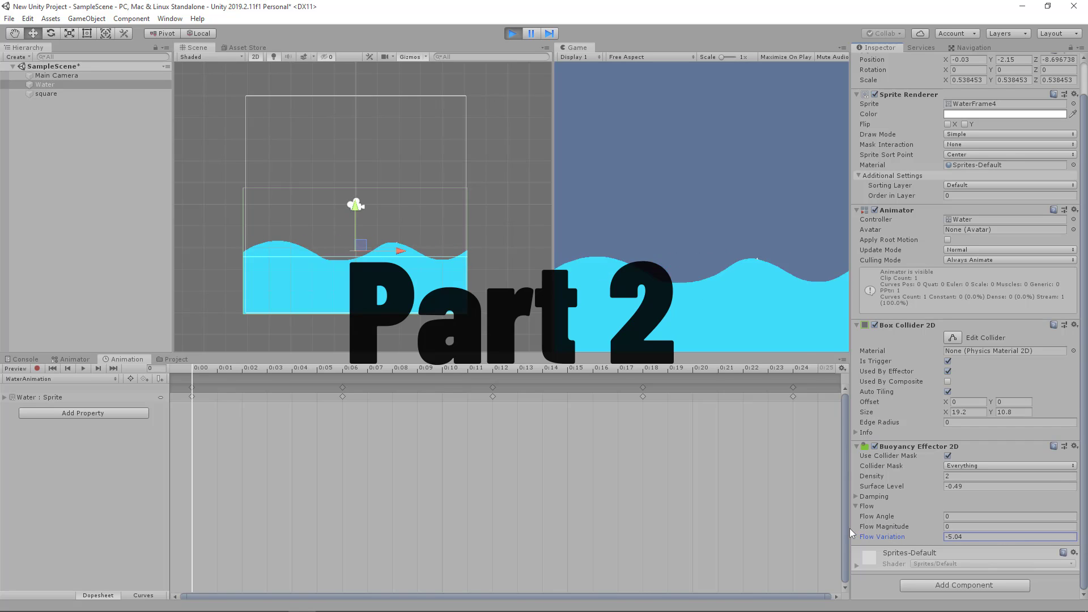
left_click(1010, 526)
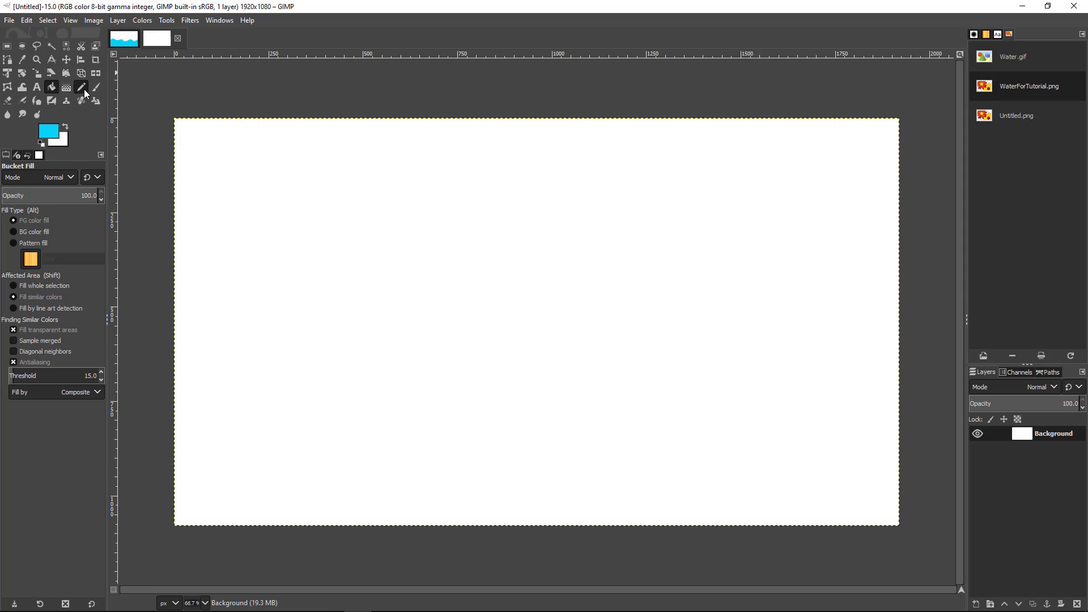
left_click(82, 88)
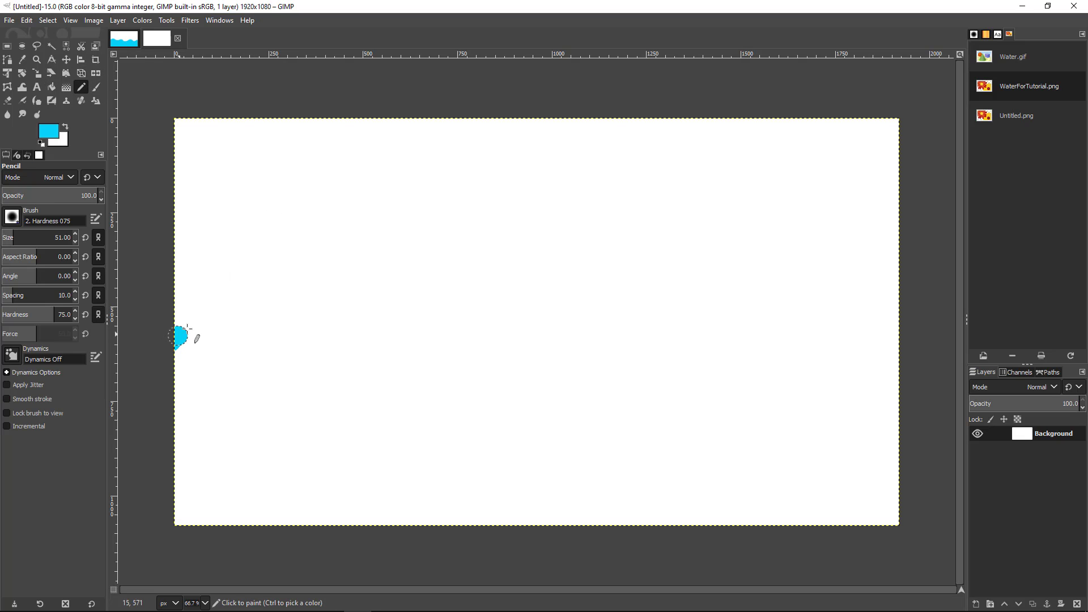
left_click_drag(179, 336, 763, 350)
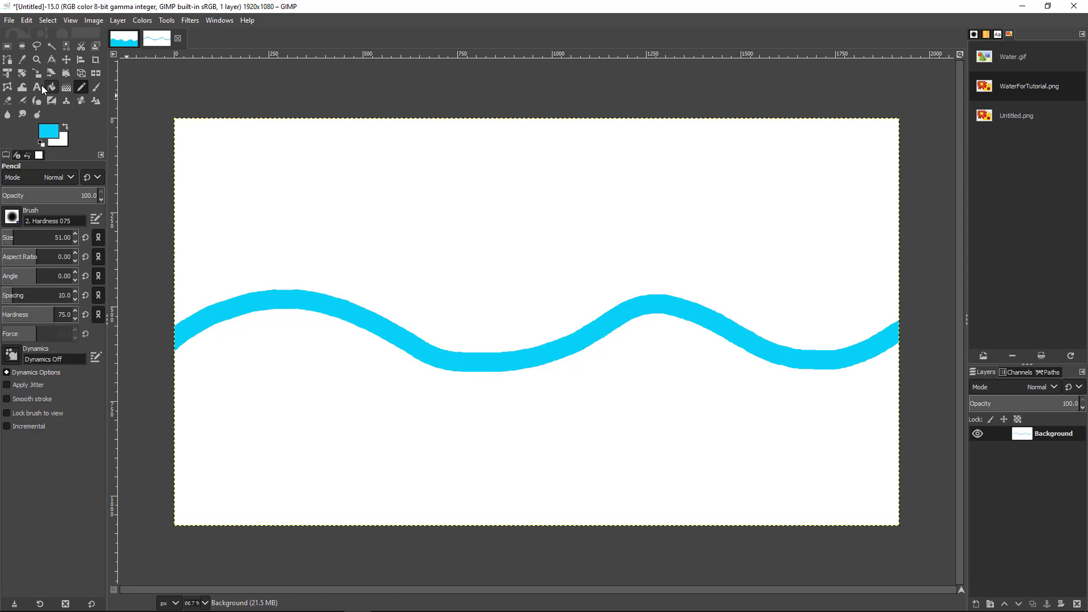
left_click(51, 88)
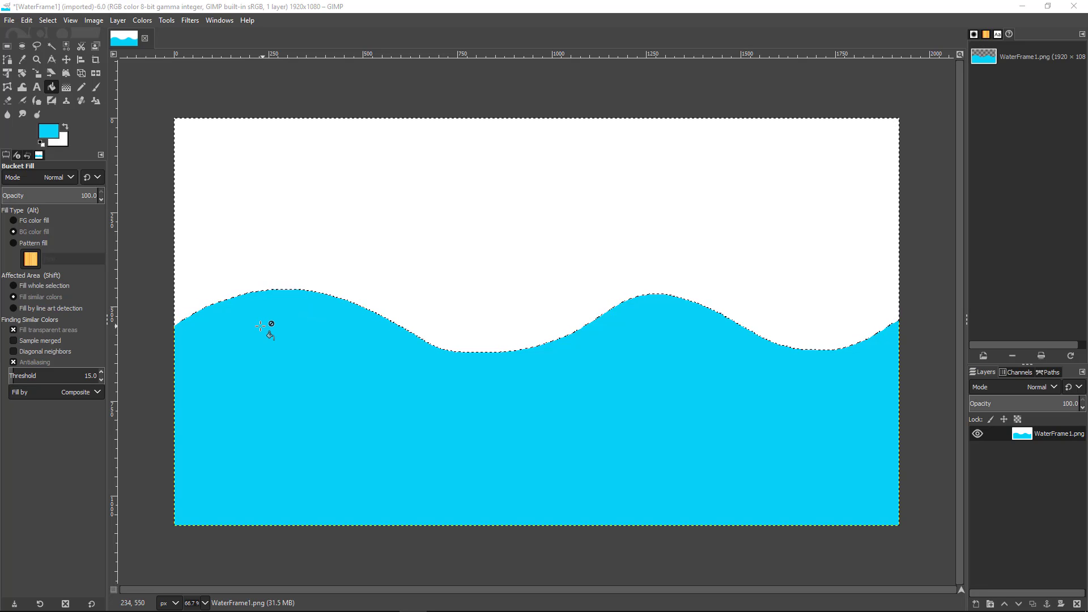
mouse_move(919, 340)
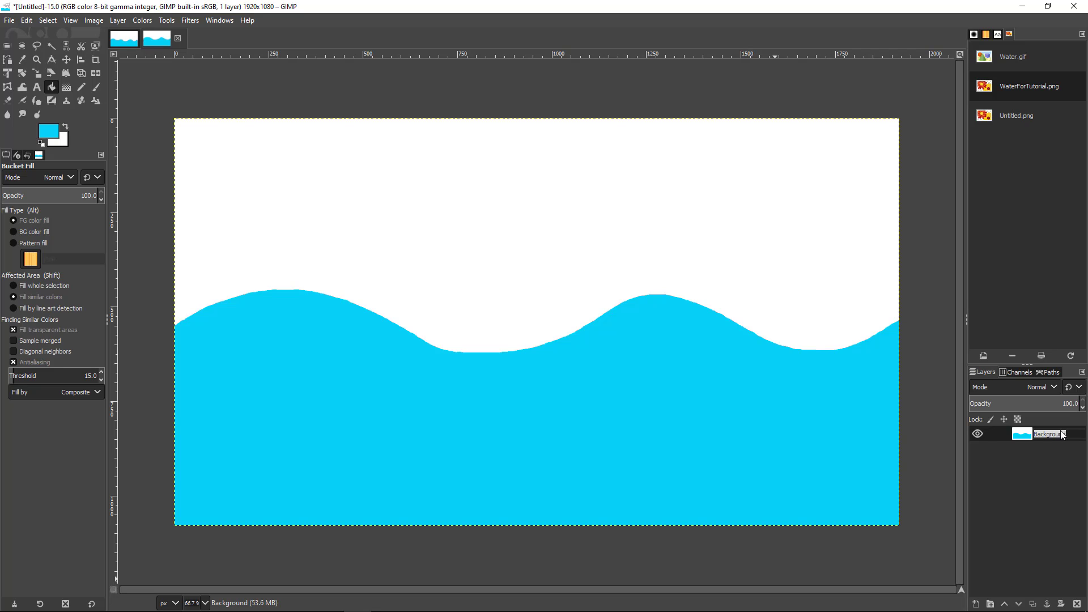
Step: Rename the wave layer to Frame 1 and add a new white layer beneath it
double_click(1046, 434)
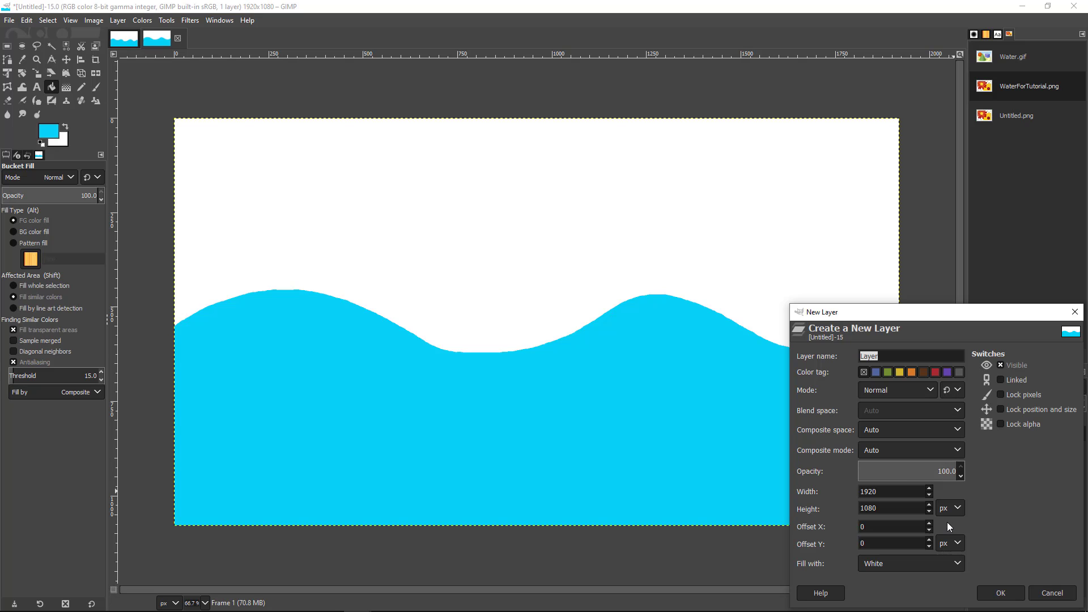
left_click(999, 593)
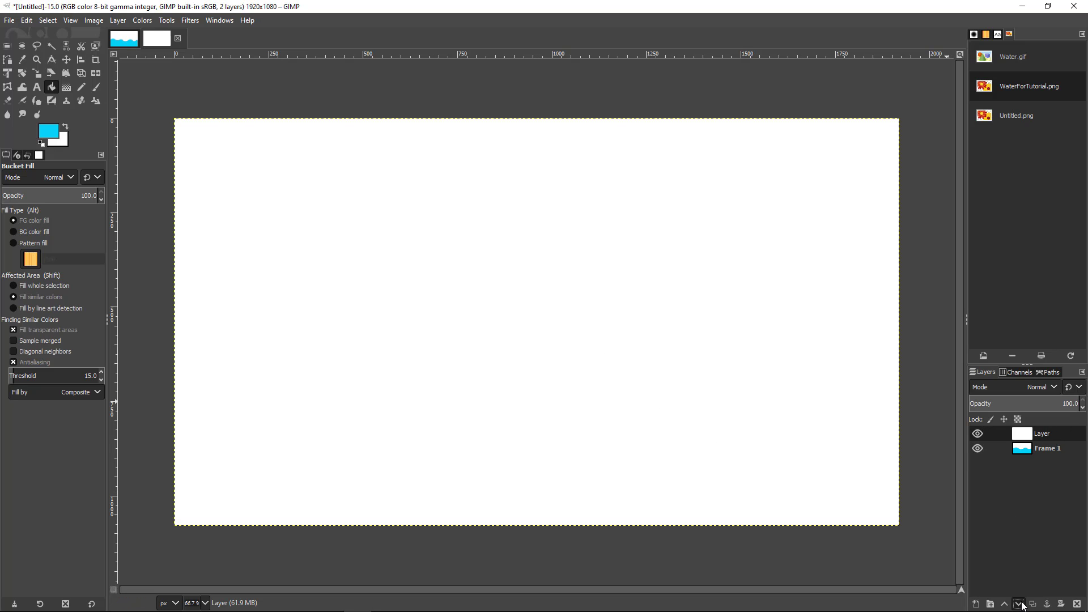
left_click(534, 423)
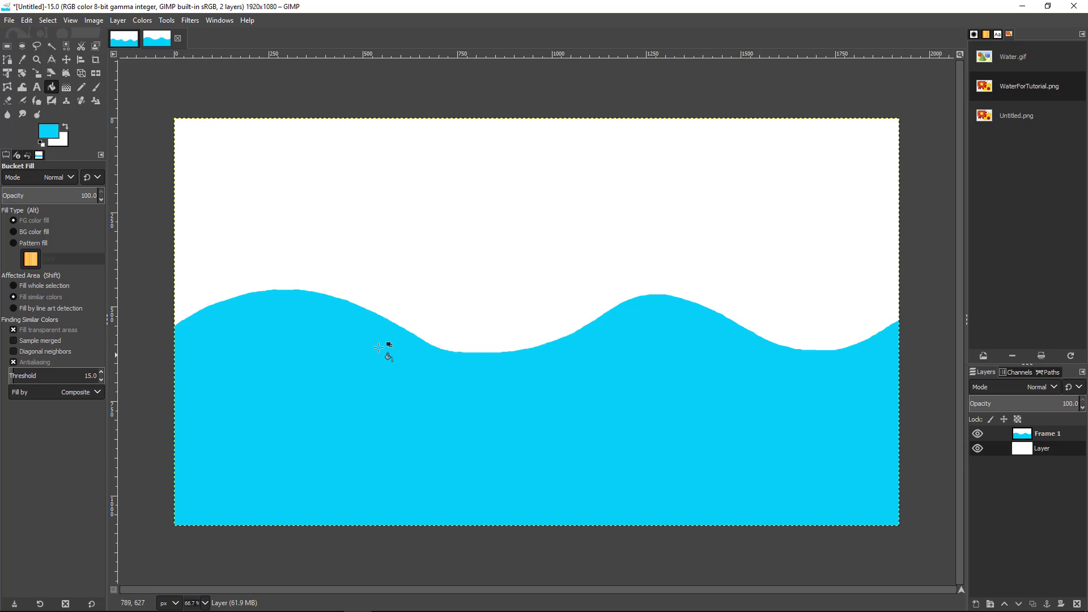
mouse_move(830, 376)
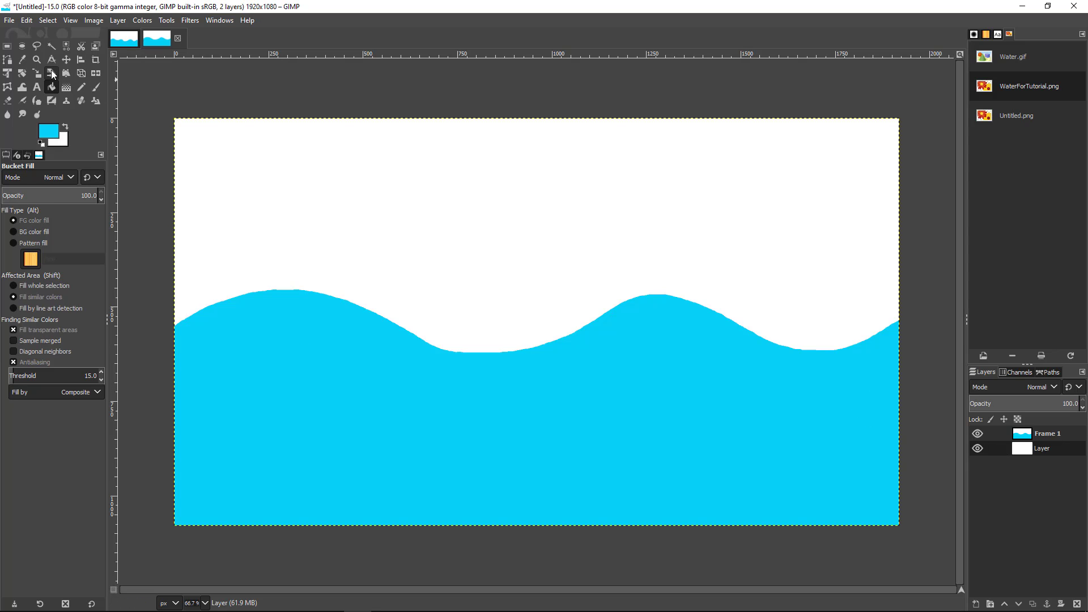
Step: Trace a shifted wave across the lower white layer and fill below it with blue
left_click(82, 87)
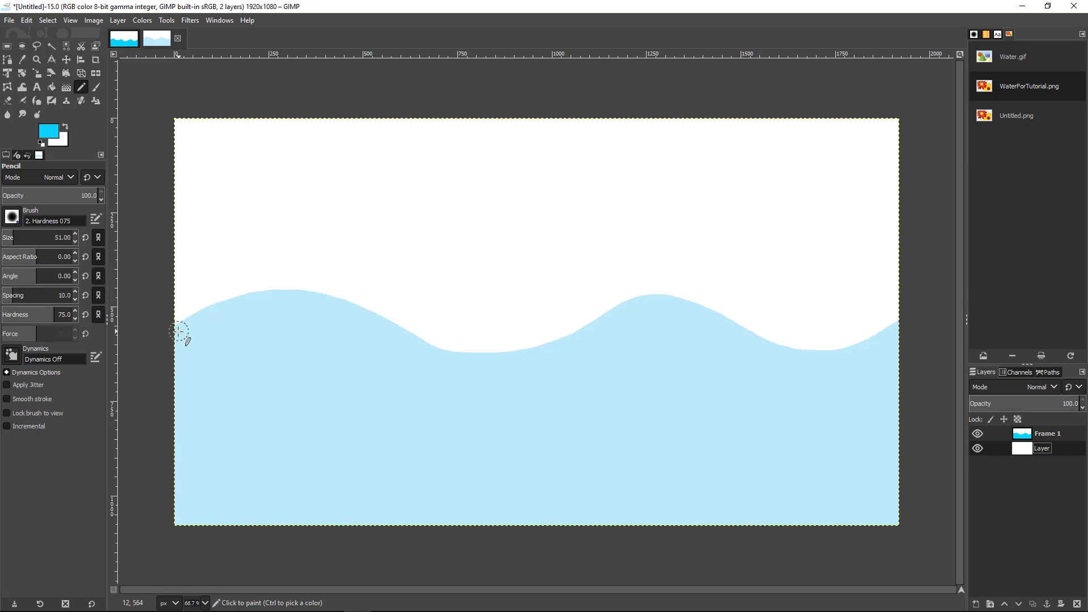
left_click_drag(179, 340, 262, 311)
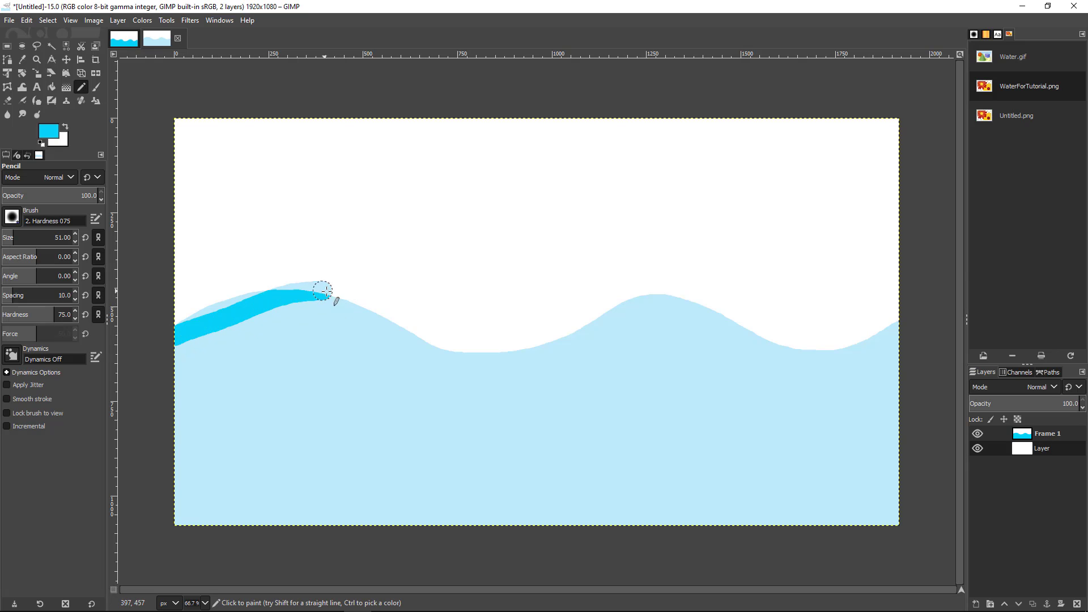
left_click_drag(323, 291, 815, 334)
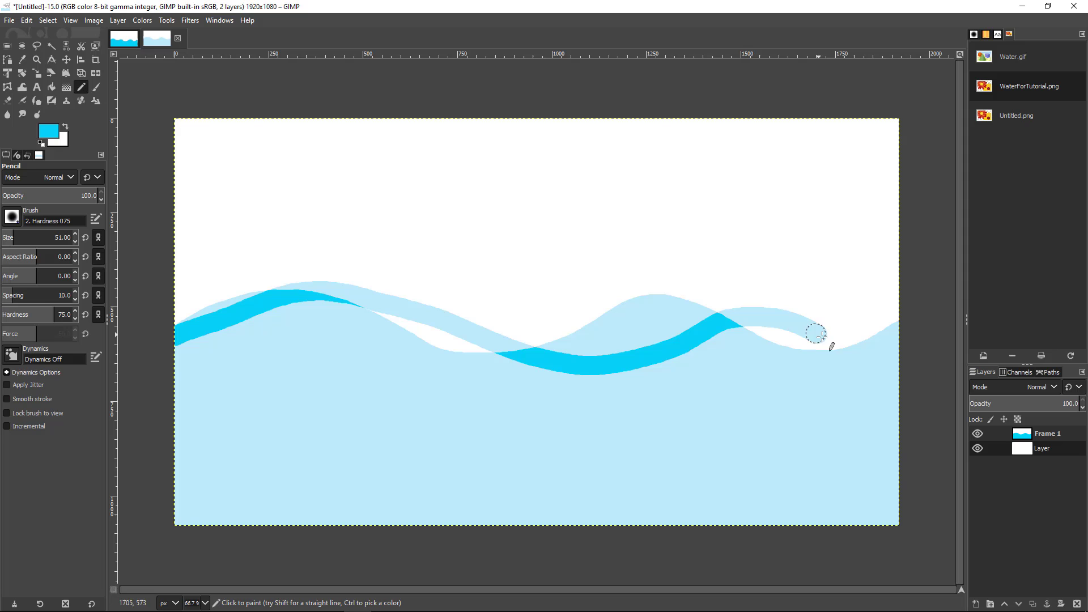
left_click(51, 87)
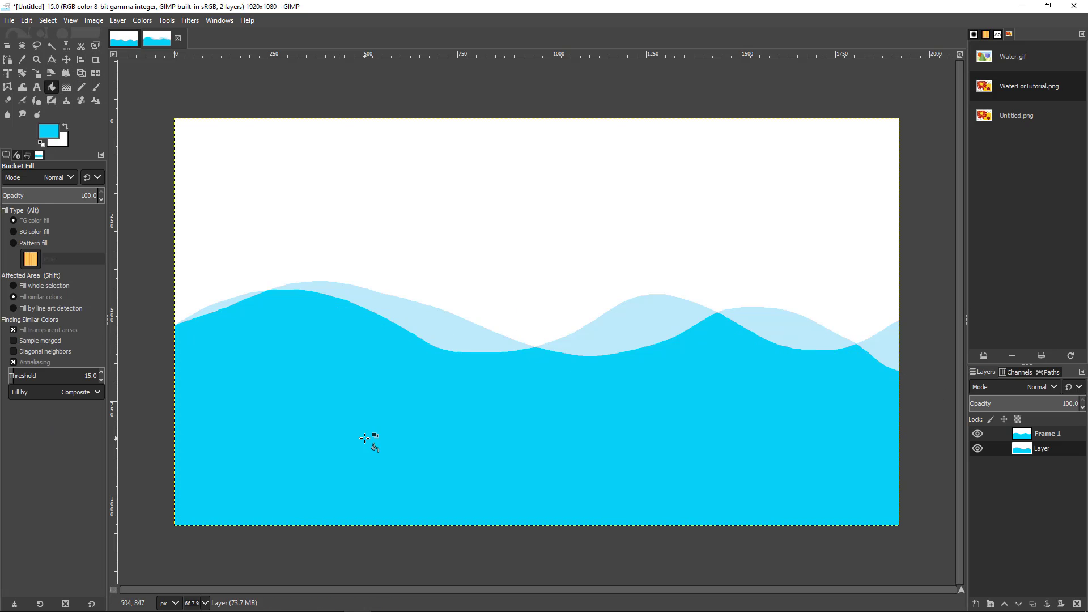
left_click(978, 433)
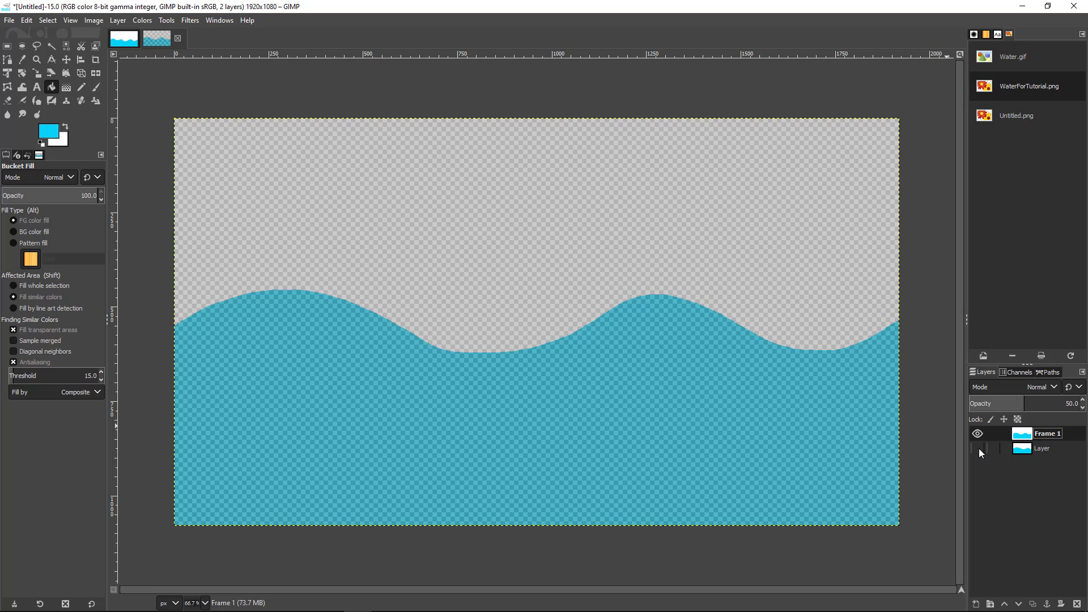
mouse_move(652, 379)
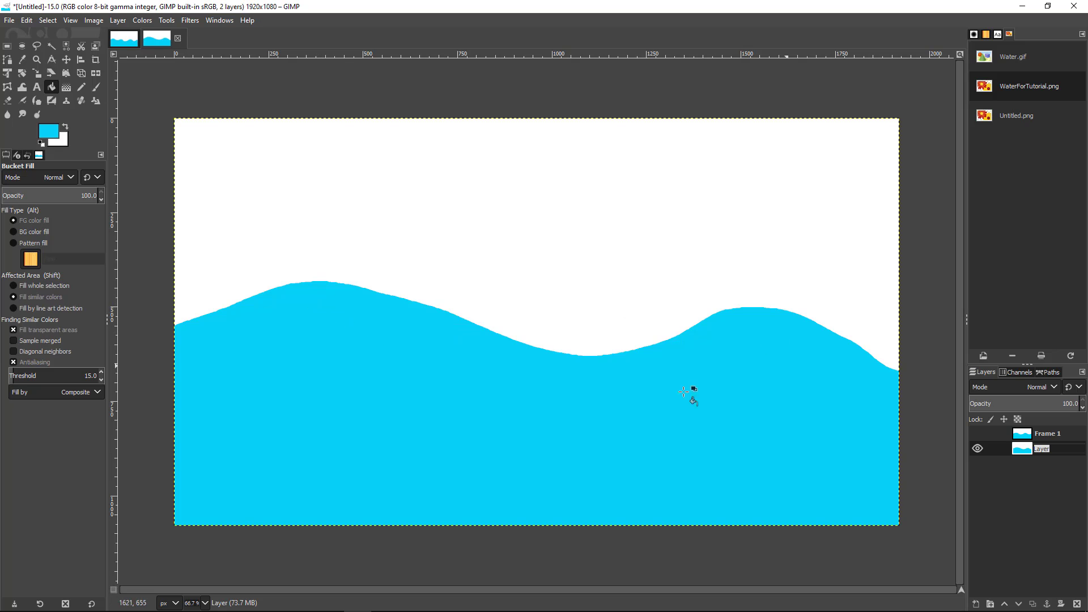
mouse_move(830, 347)
type("Frame 2")
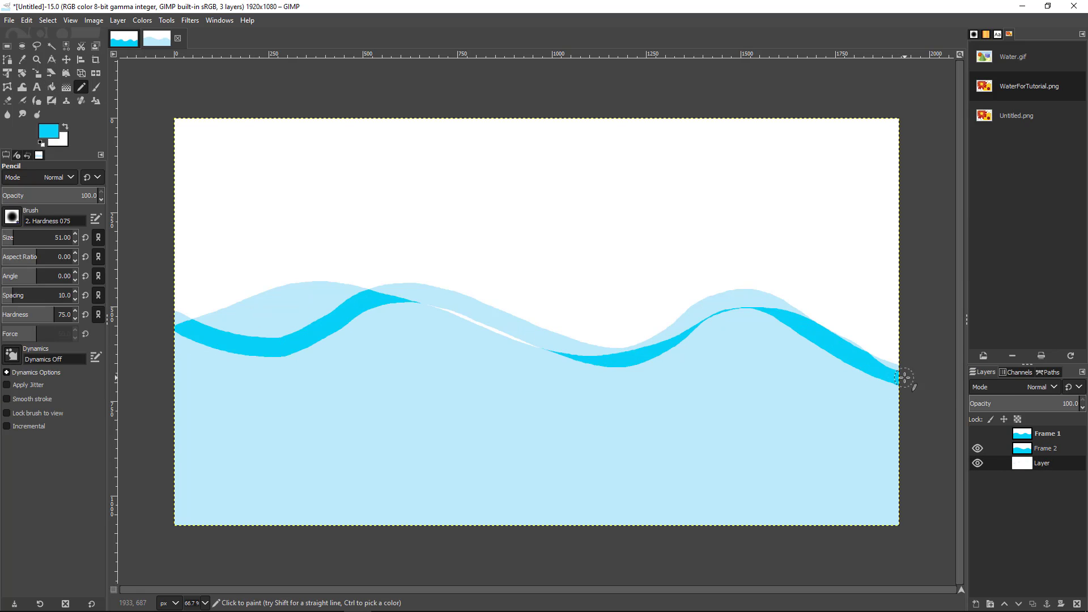
Step: Add and fill the remaining wave layers and rename them Frame 3 through Frame 5
left_click(977, 462)
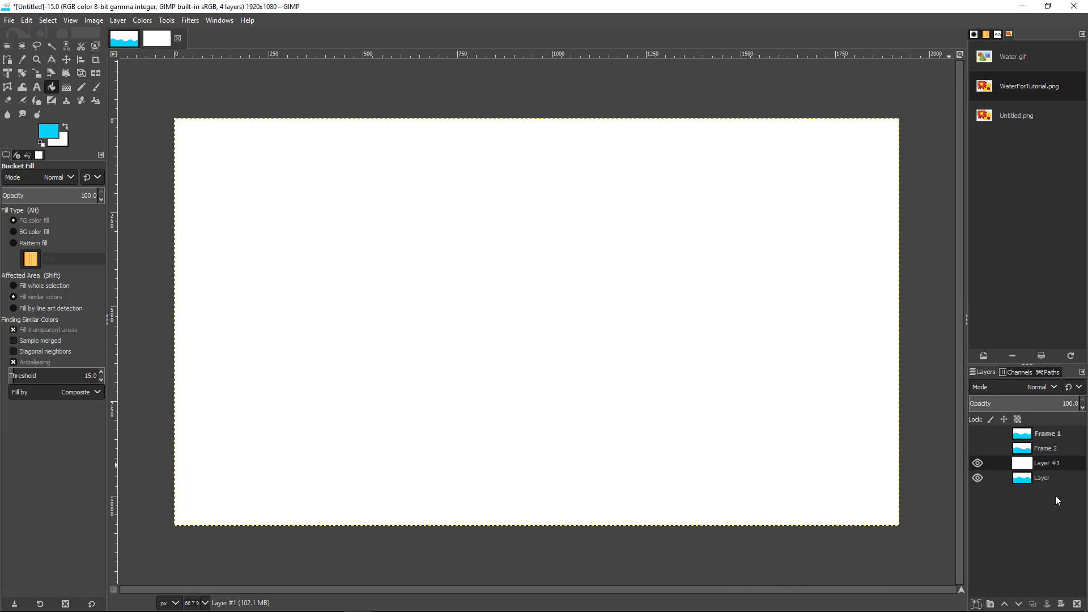
left_click(860, 412)
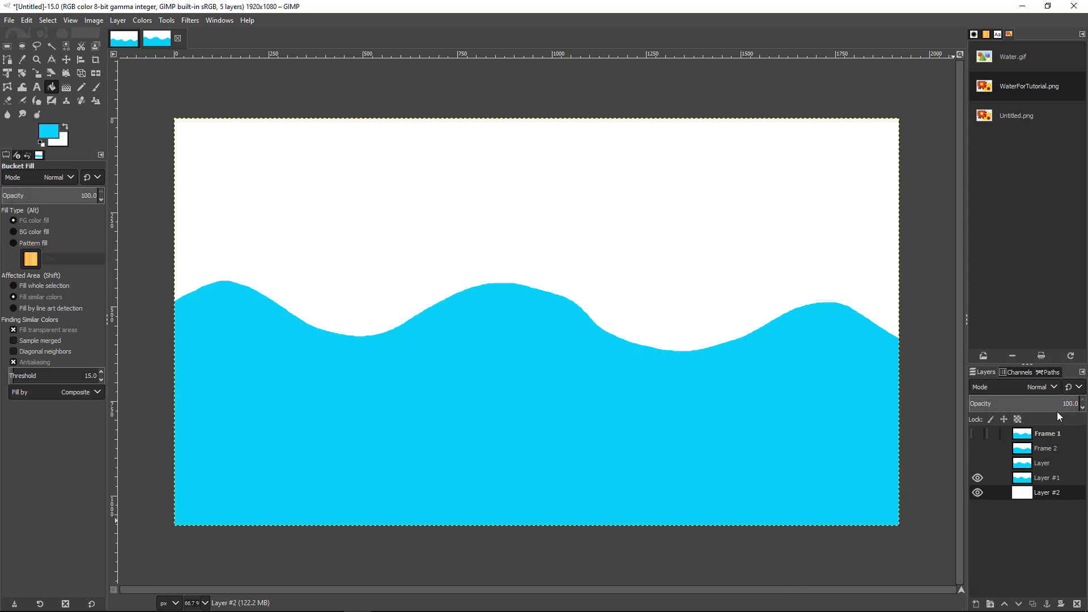
double_click(1046, 491)
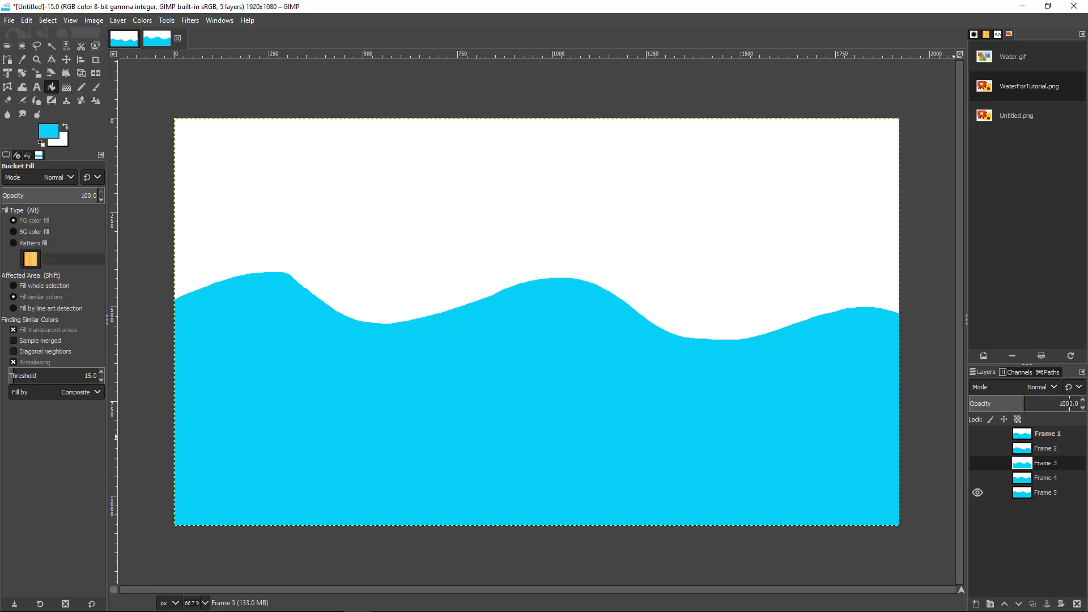
left_click(1044, 432)
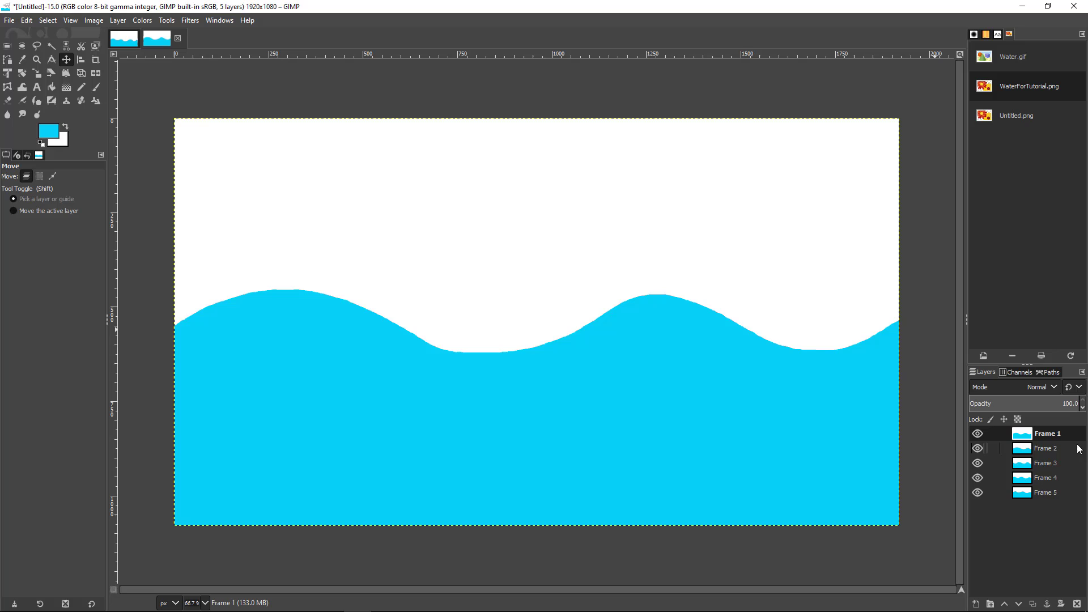
mouse_move(1073, 477)
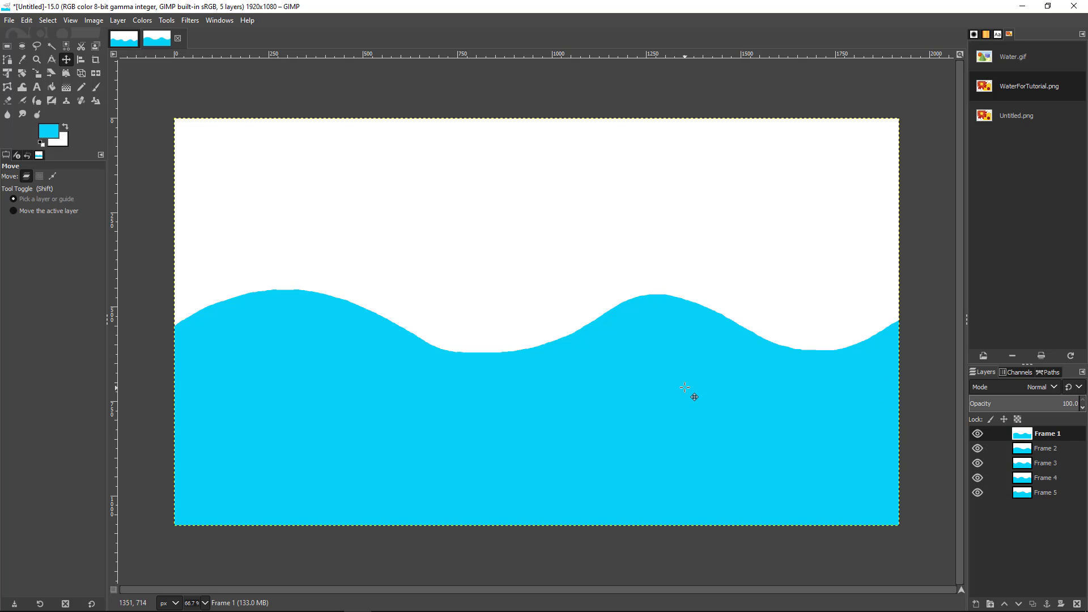
mouse_move(641, 400)
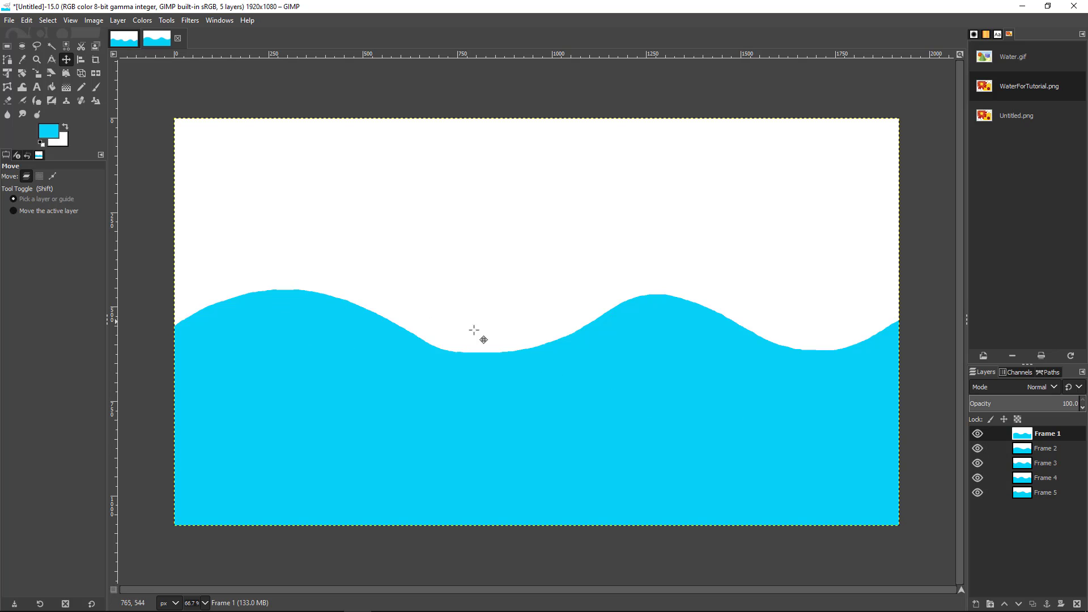
mouse_move(360, 184)
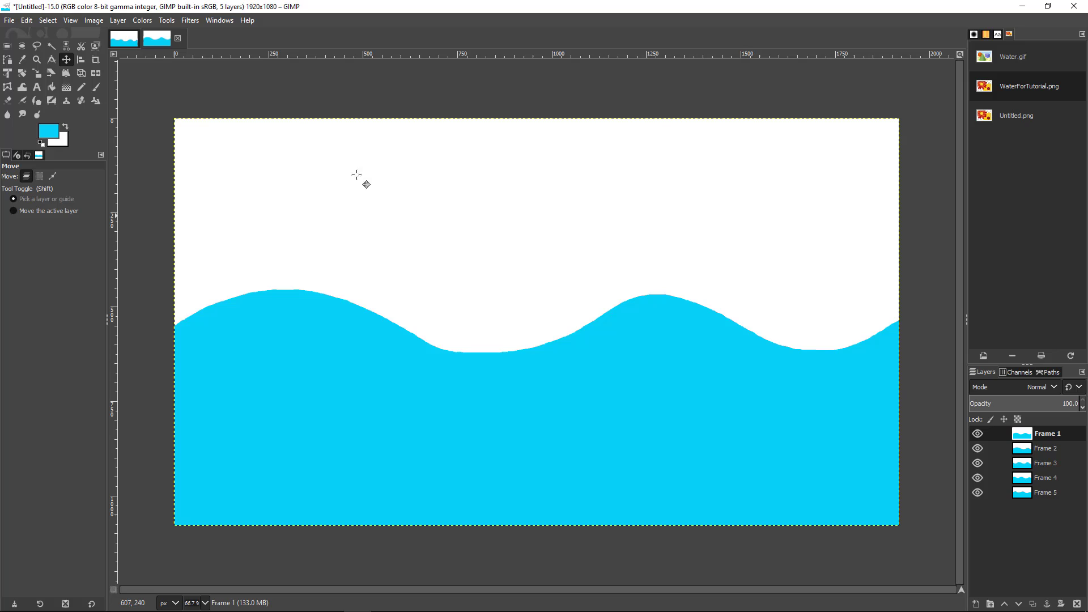
mouse_move(859, 261)
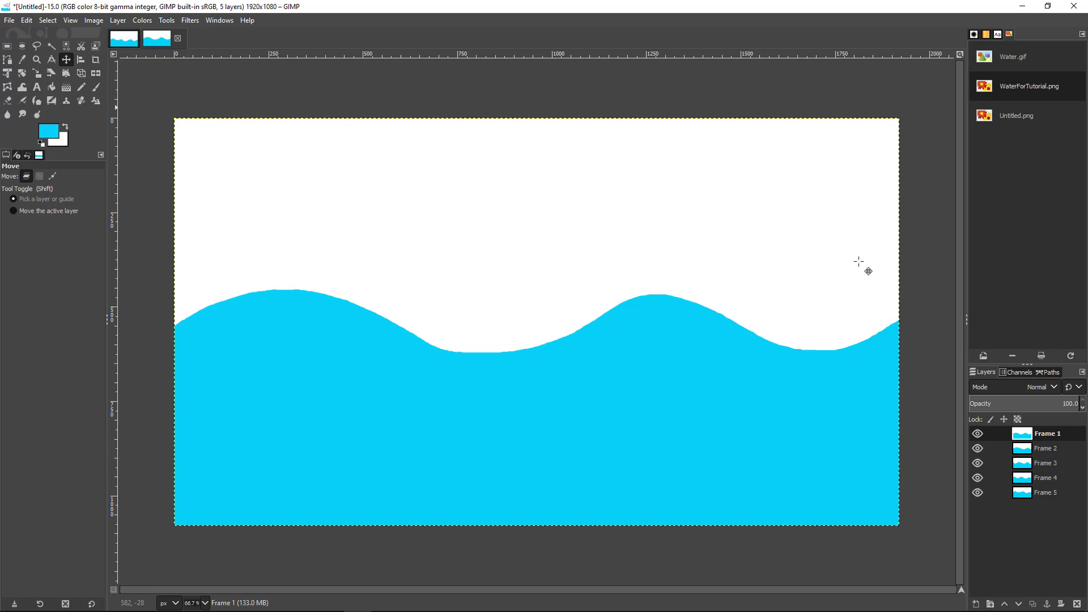
mouse_move(288, 73)
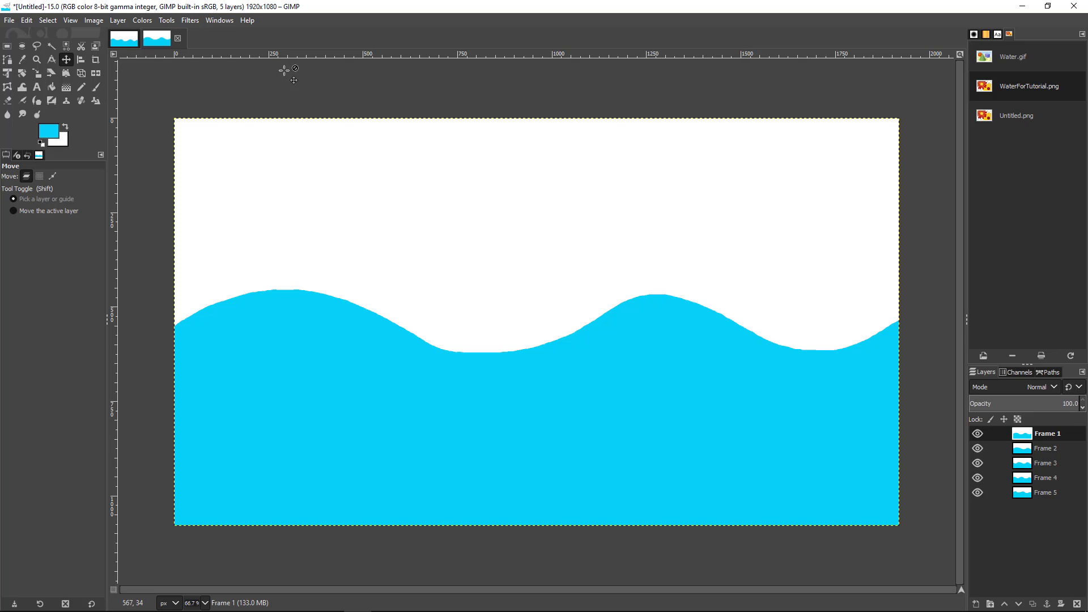
Step: Start Filters > Animation > Playback on the five-layer wave image
left_click(190, 19)
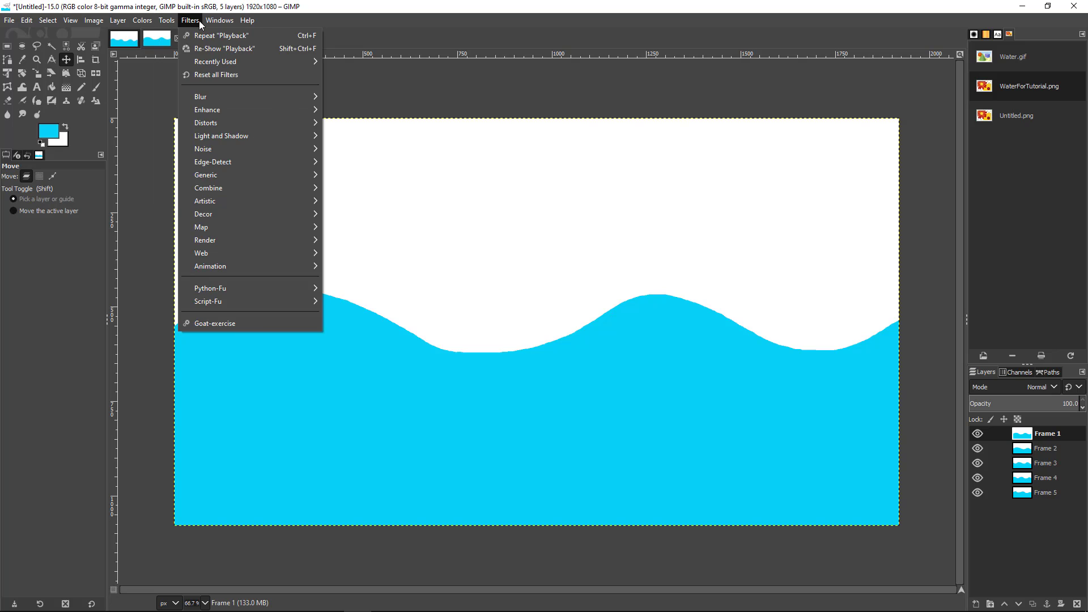
mouse_move(224, 266)
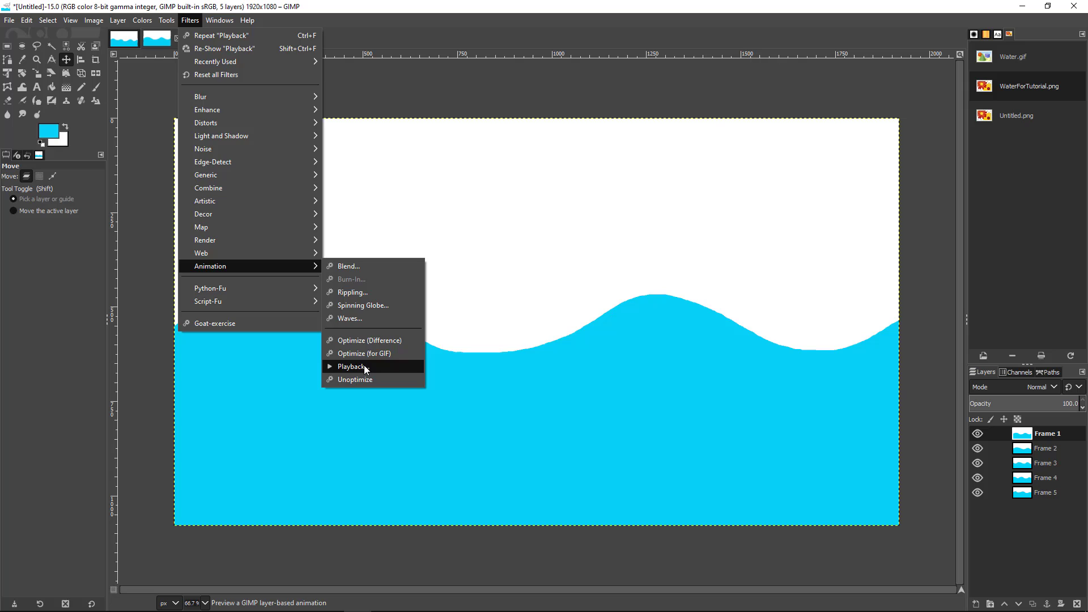
left_click(352, 366)
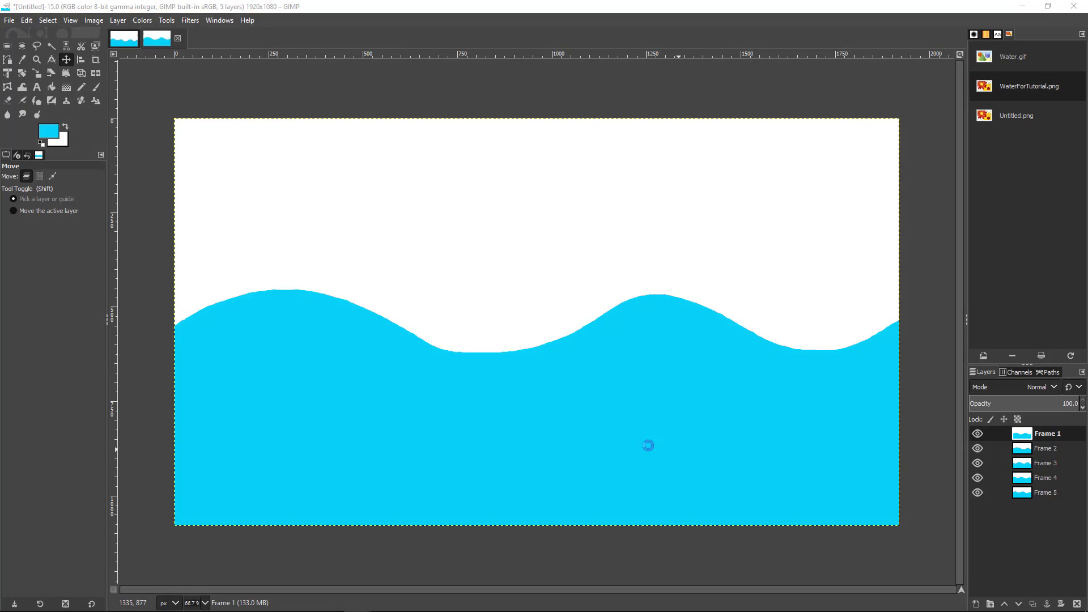
Step: Play the five-frame wave animation preview, then close the playback window
left_click(189, 19)
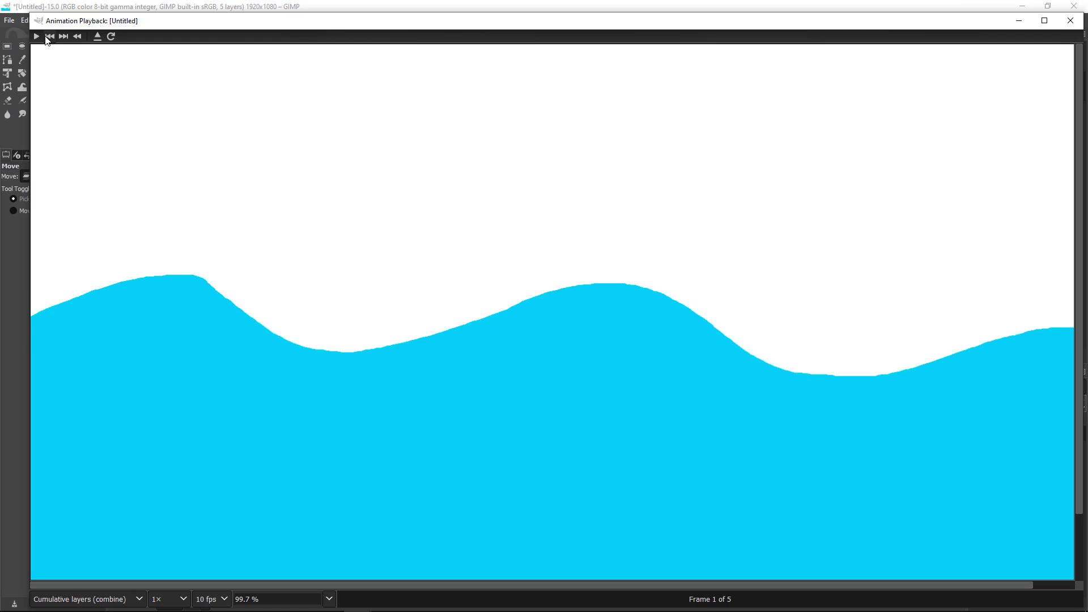
left_click(35, 36)
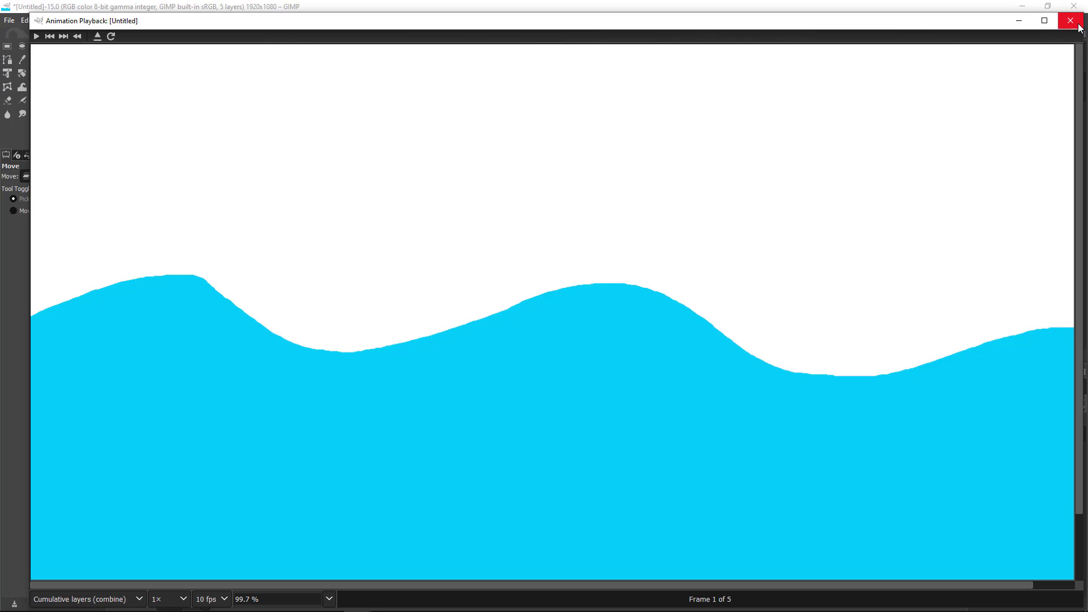
left_click(1071, 20)
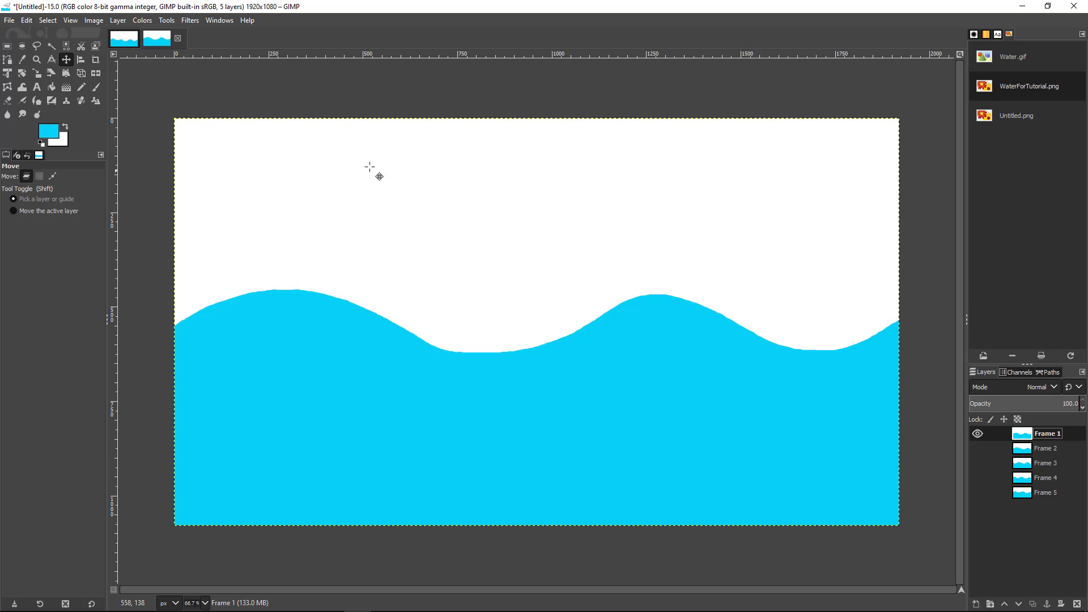
mouse_move(567, 237)
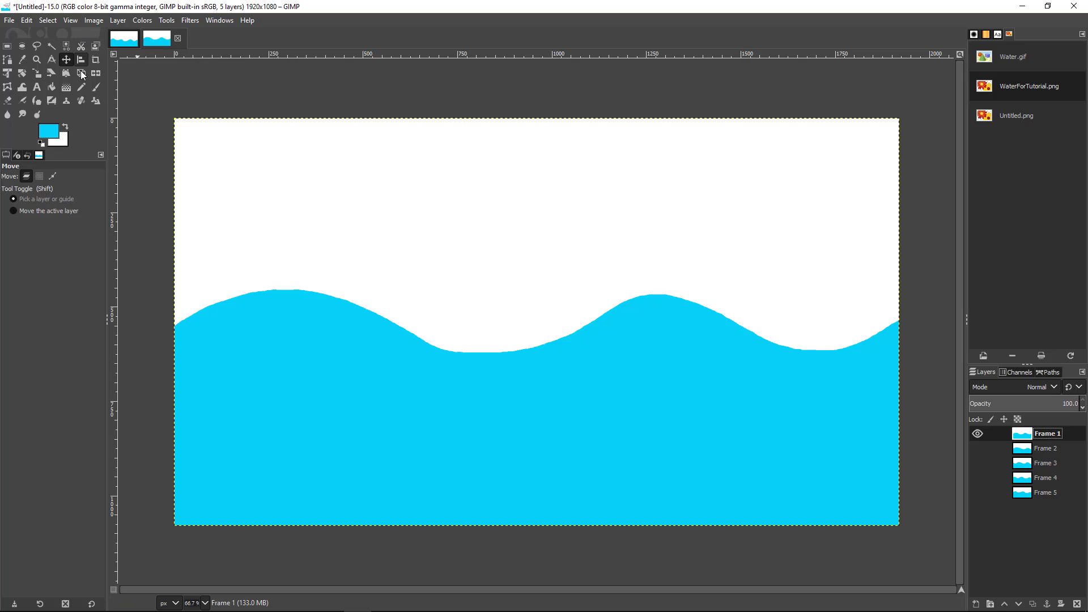
Step: Fuzzy-select the white sky above Frame 1's waves and clear it to transparency
left_click(51, 45)
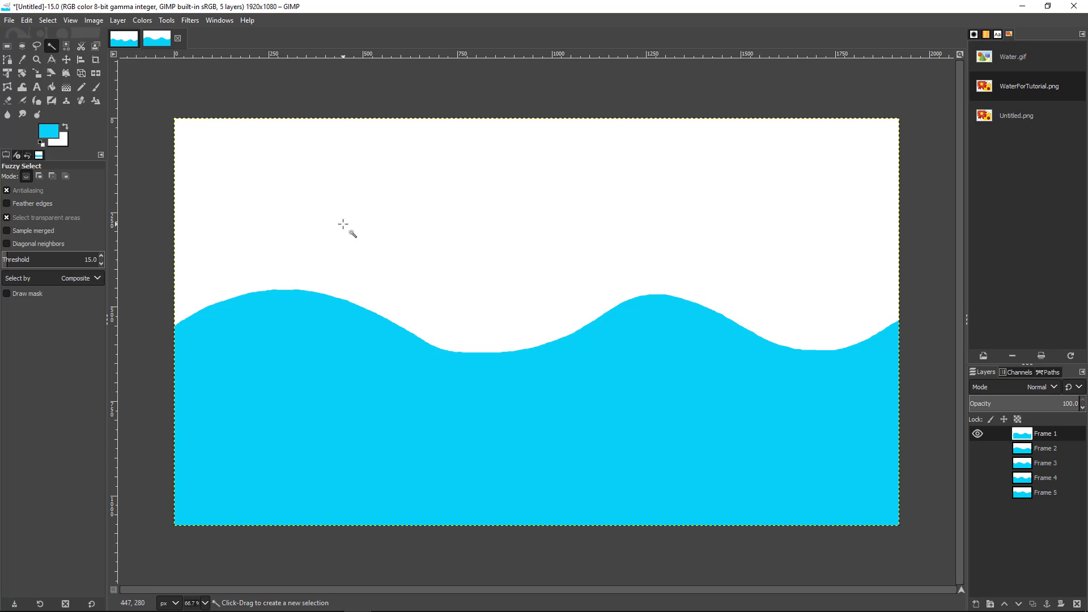
mouse_move(815, 161)
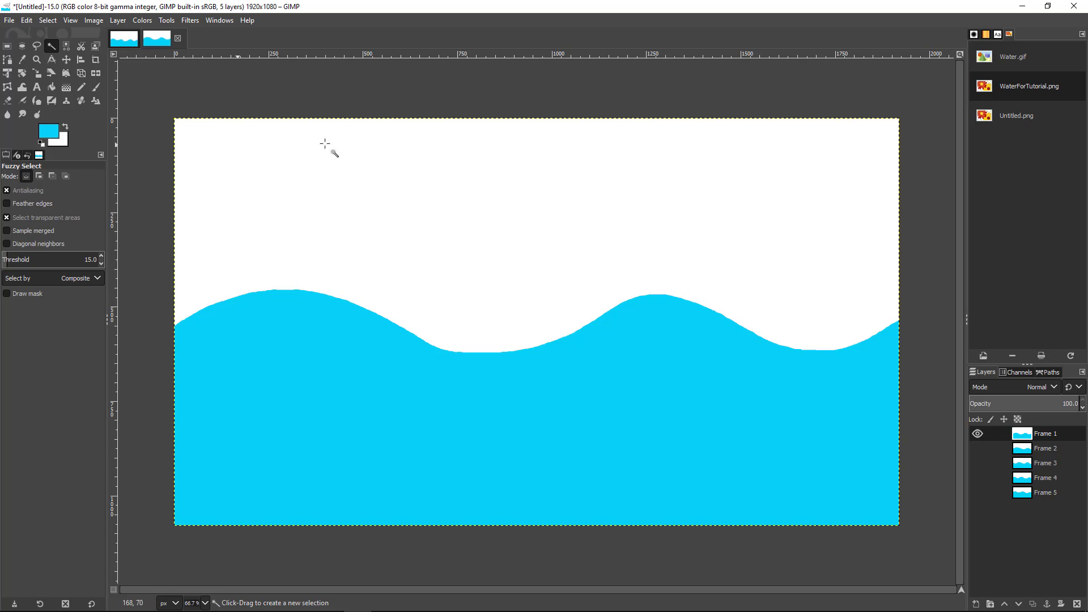
mouse_move(221, 223)
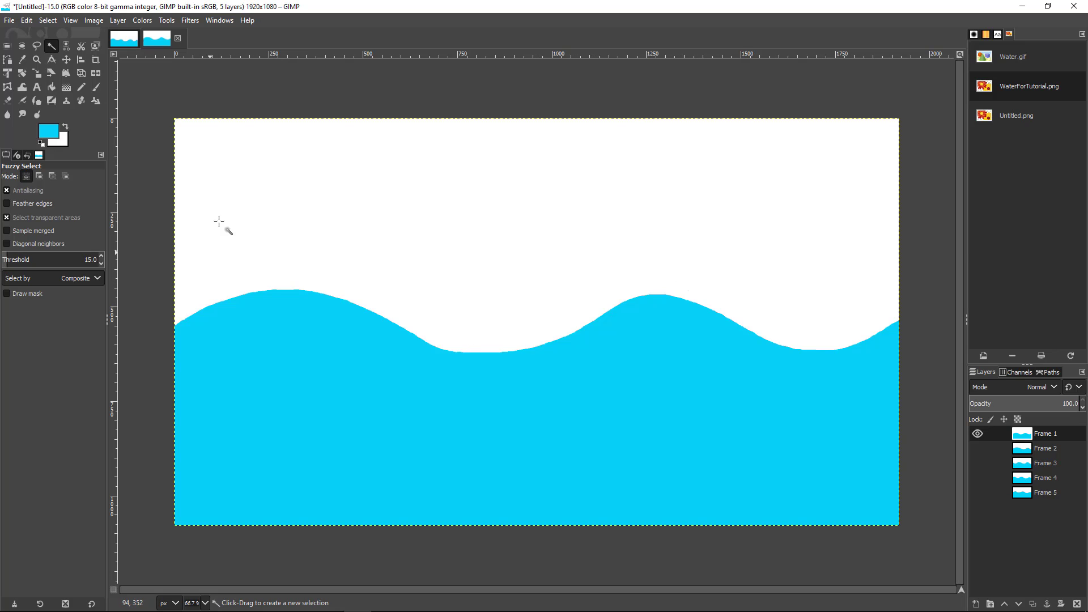
left_click(196, 346)
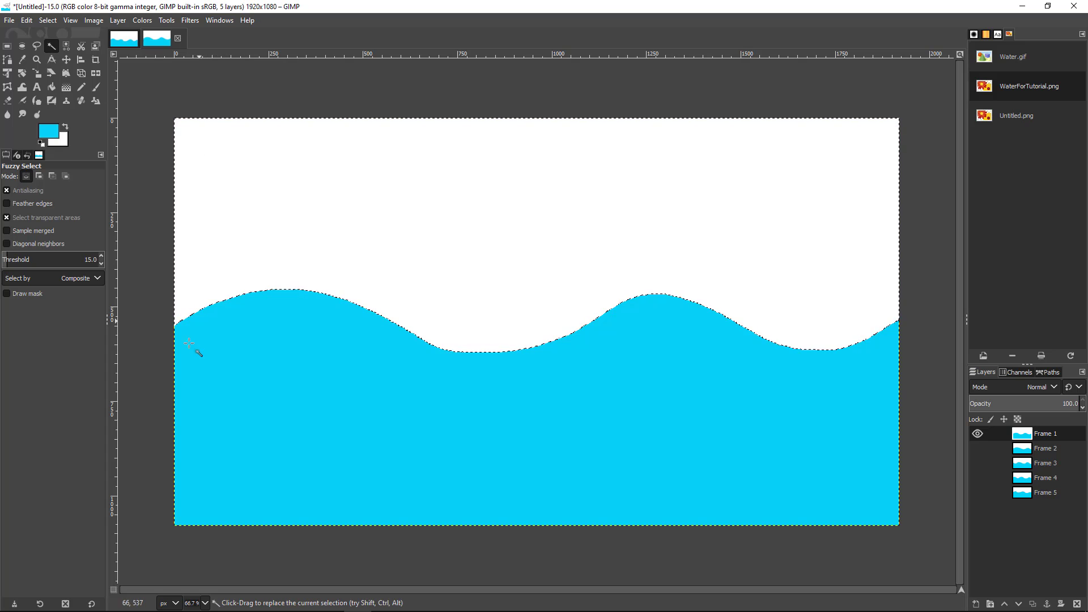
mouse_move(325, 158)
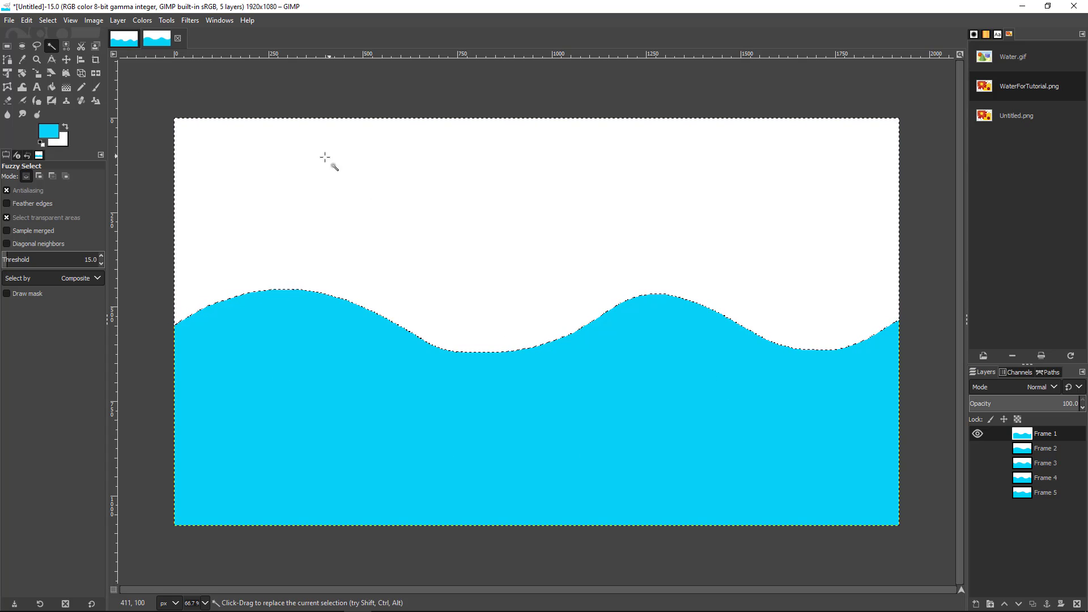
right_click(324, 158)
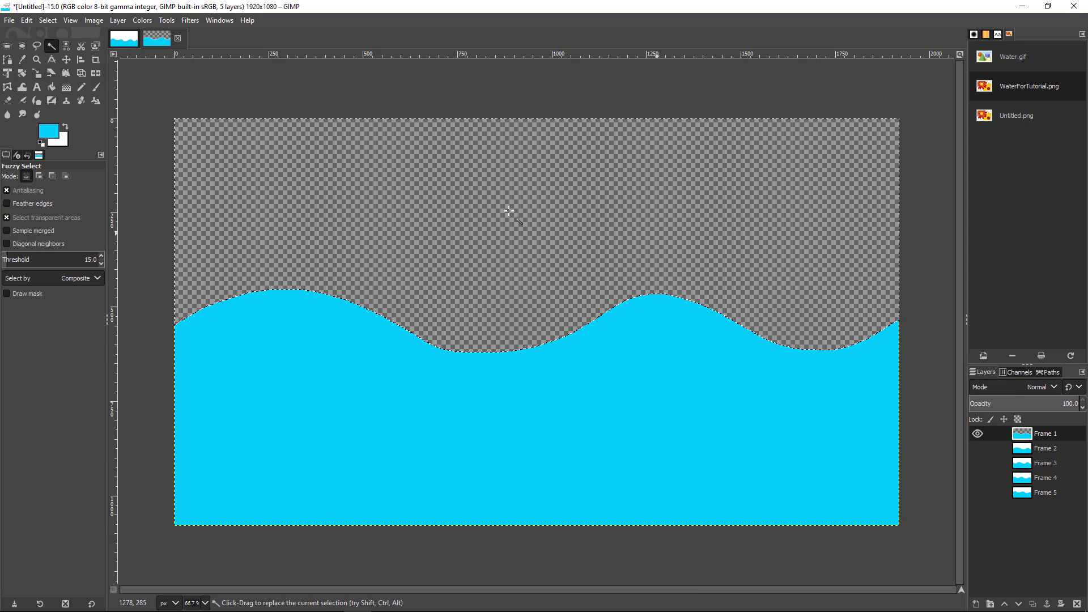
mouse_move(762, 399)
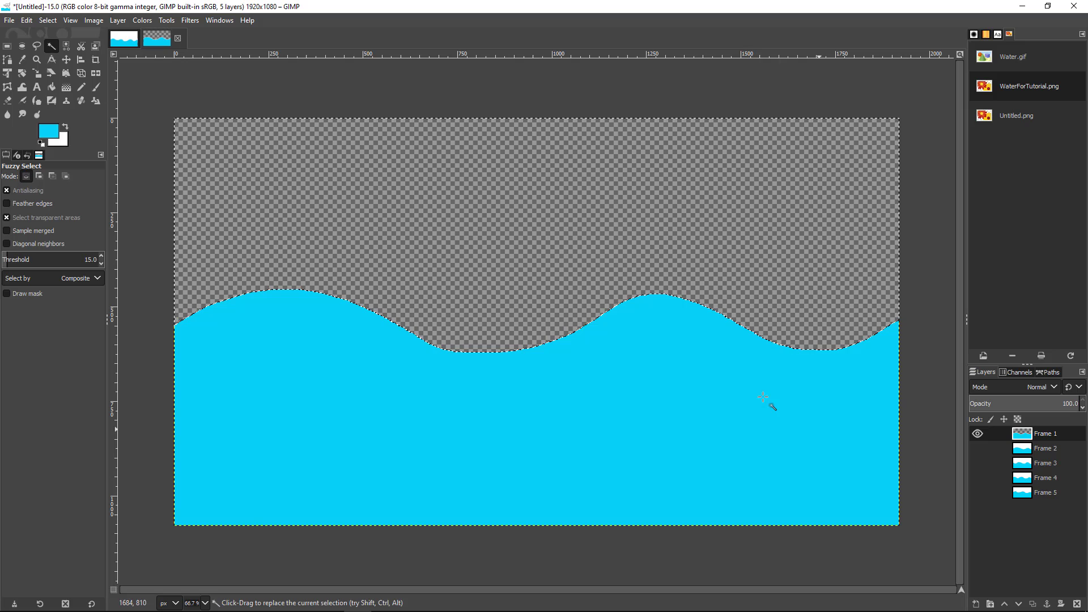
Step: Clear the white sky to transparency on Frames 2 through 5
left_click(1044, 448)
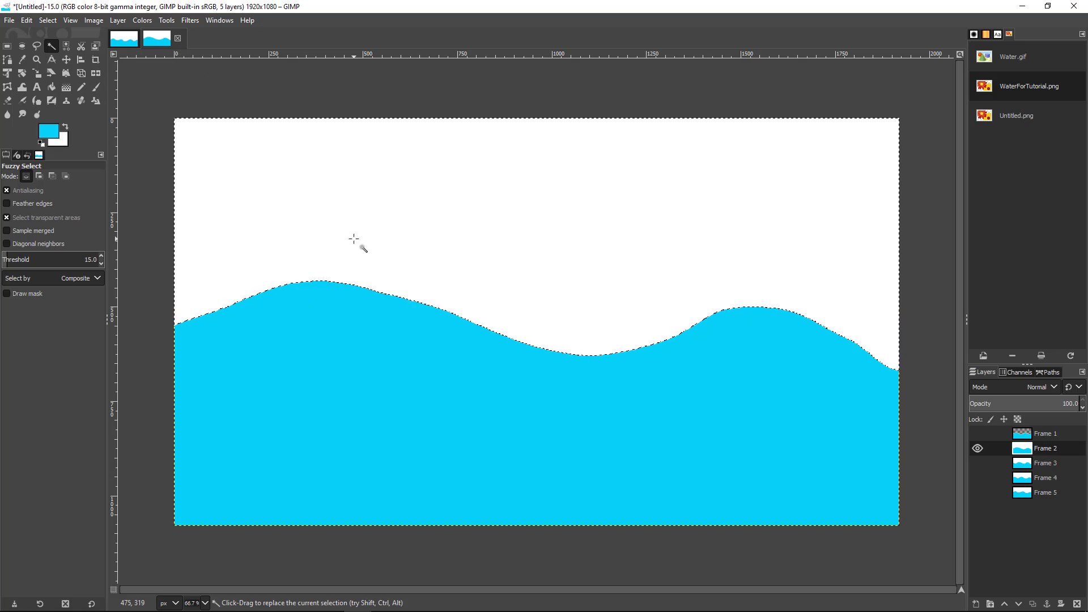
right_click(354, 239)
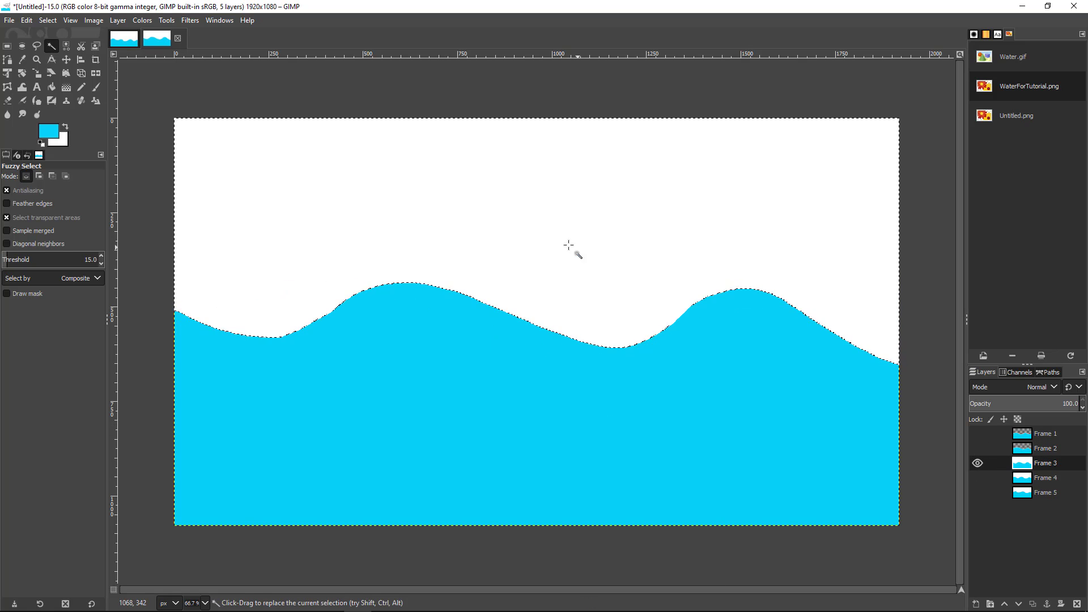
right_click(569, 245)
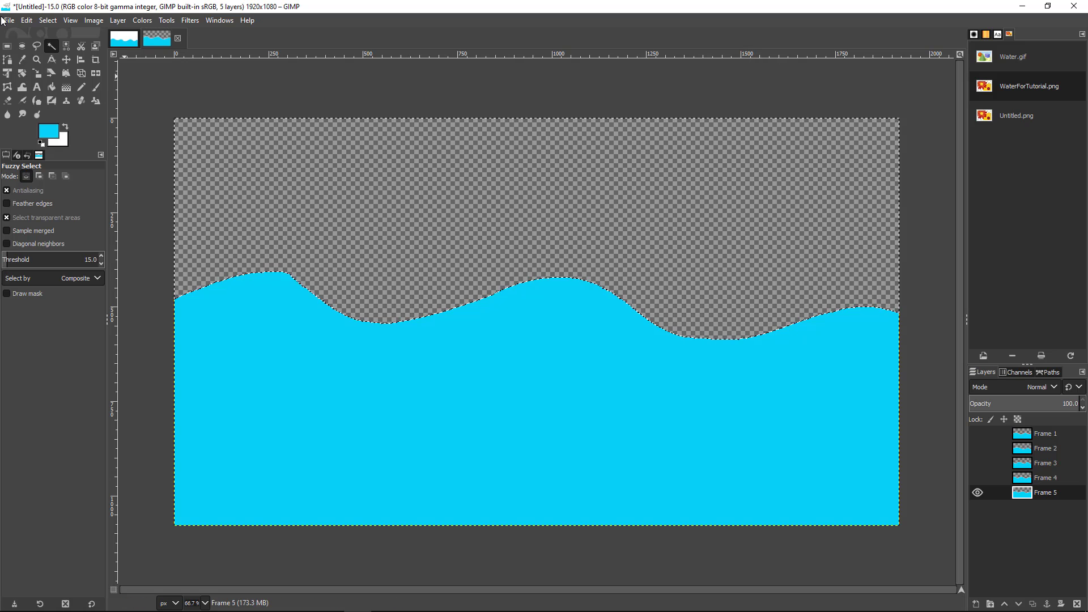
left_click(26, 19)
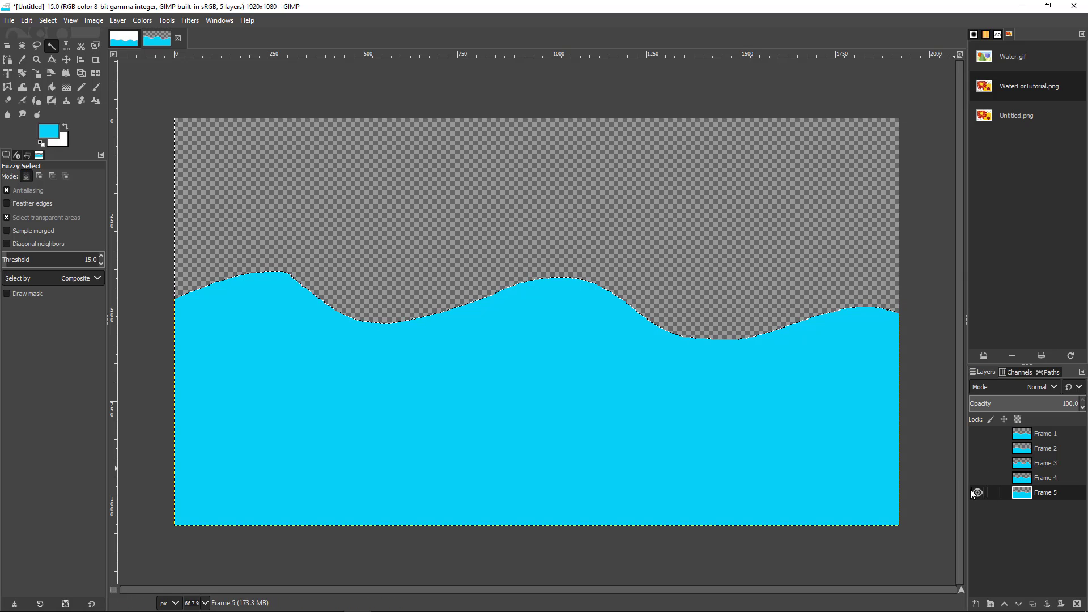
Step: Export the visible frame to Documents as WaterFrame1.png
left_click(9, 19)
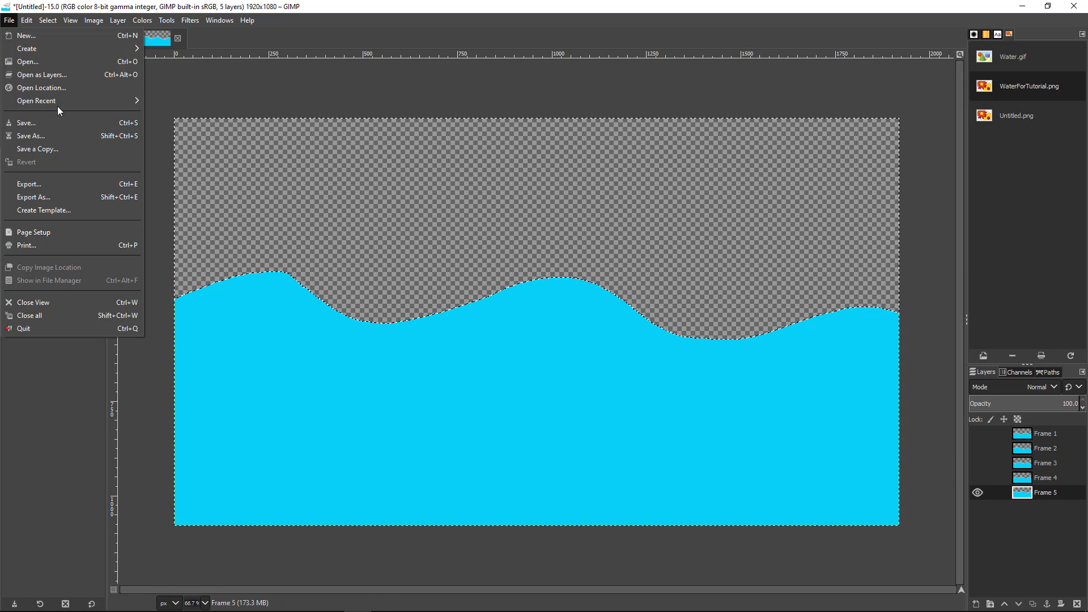
left_click(32, 196)
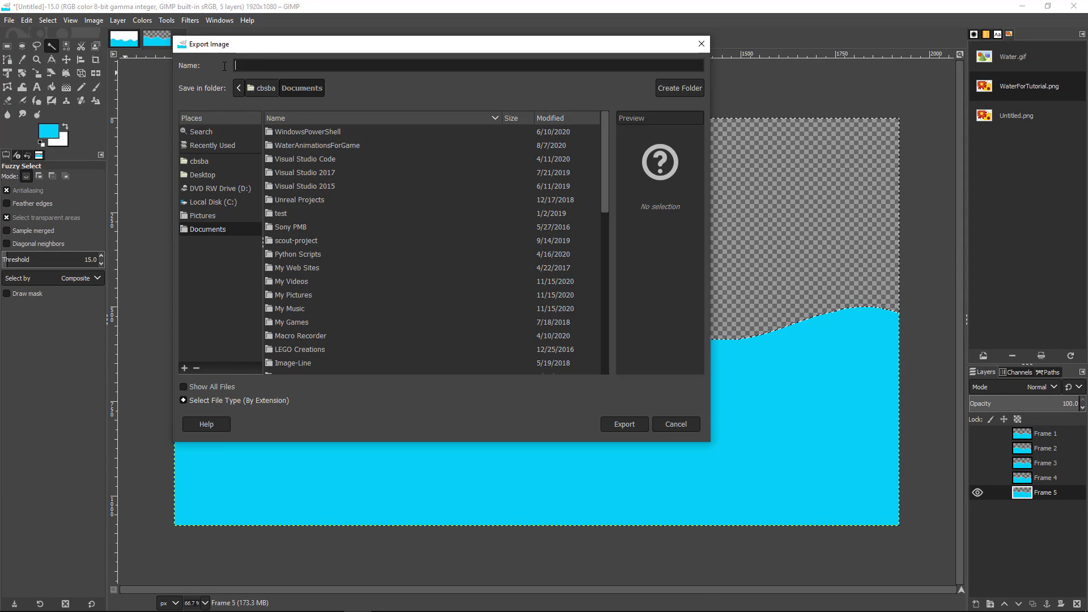
type("WaterFrame1.png")
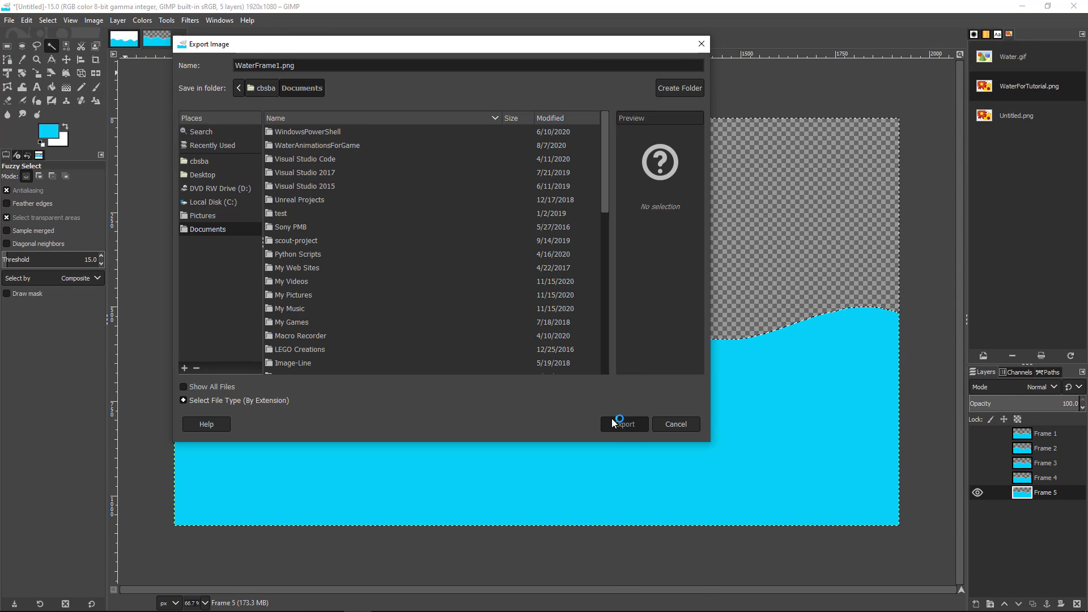
left_click(622, 424)
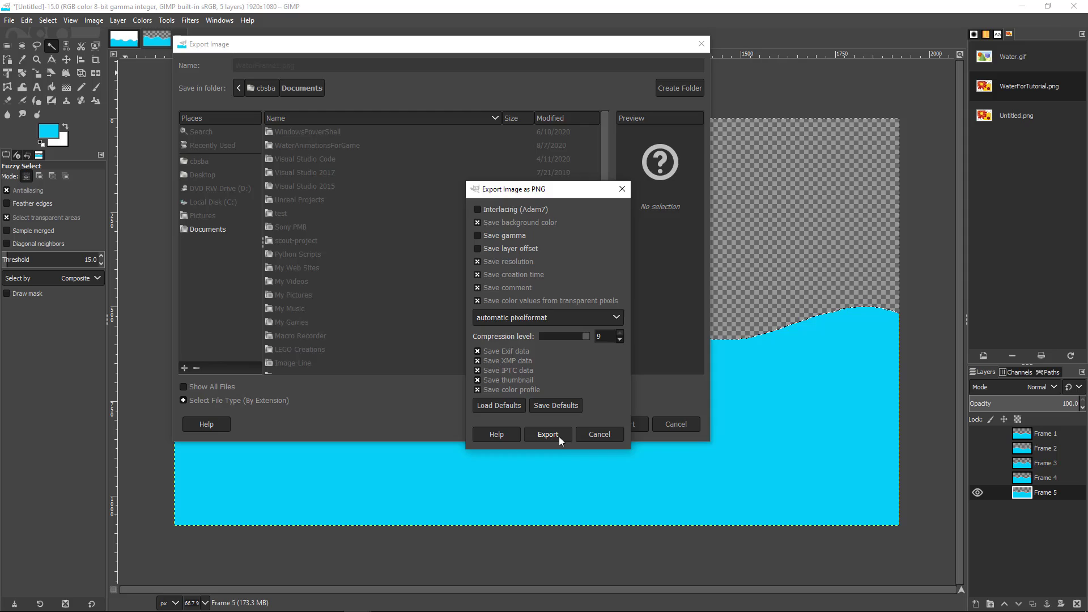
left_click(547, 434)
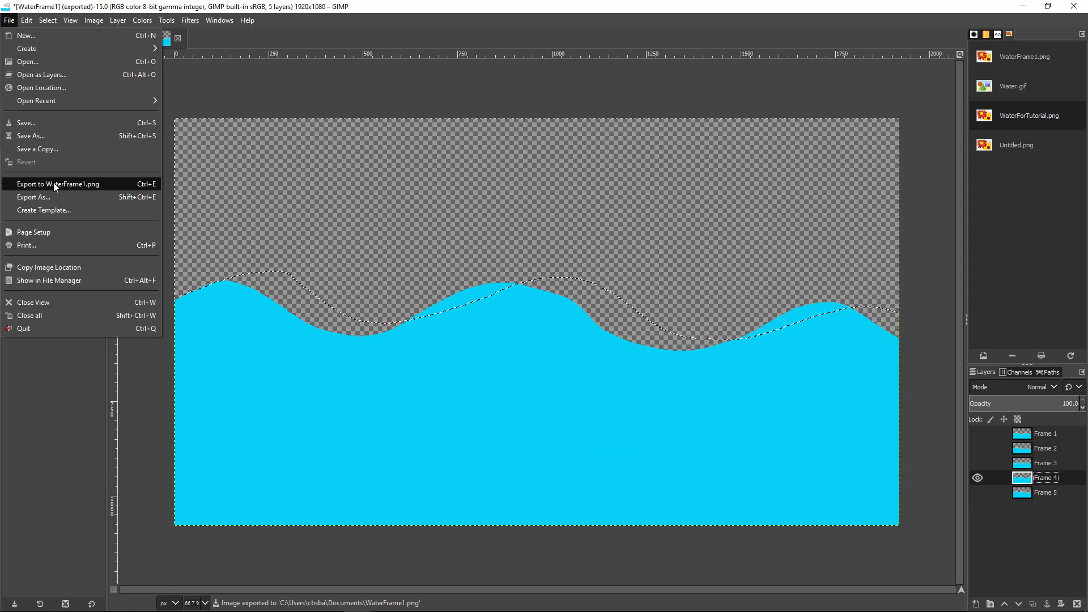
Step: Export the remaining frames one at a time as WaterFrame5.png and WaterFrame2.png
left_click(33, 198)
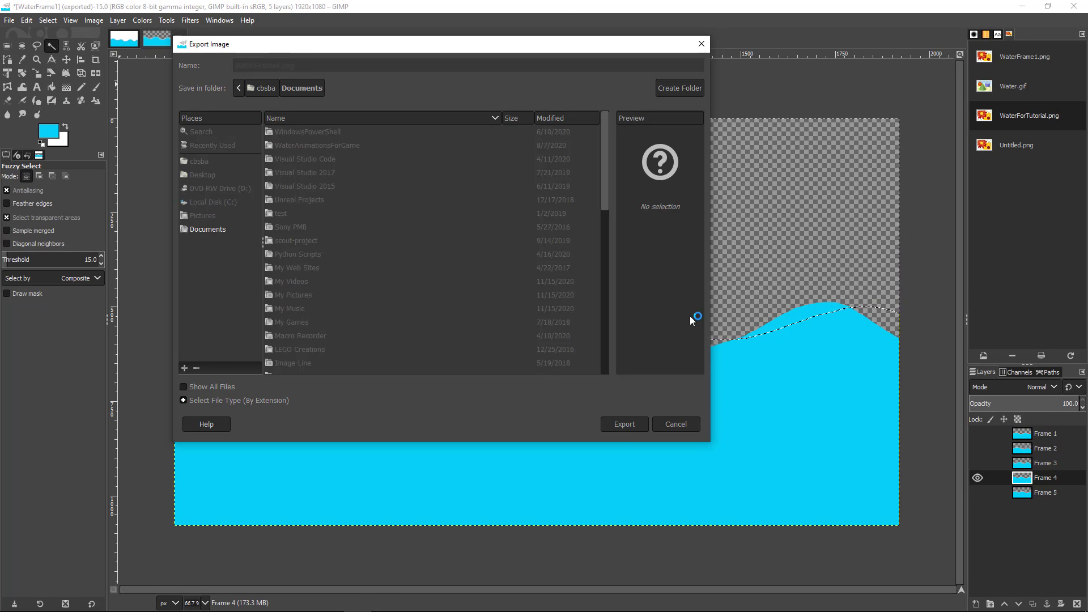
left_click(624, 423)
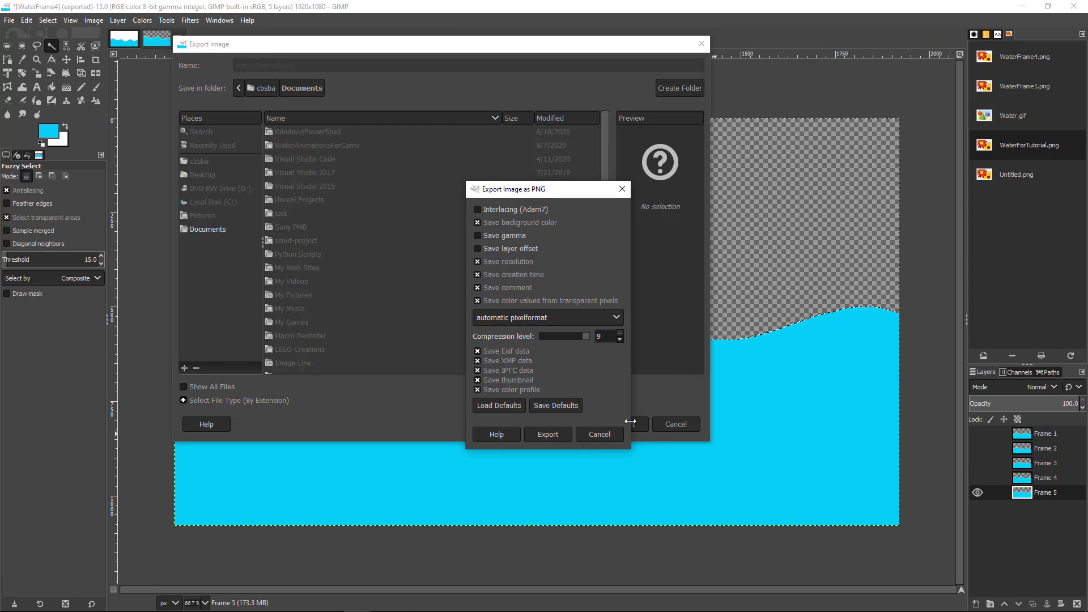
left_click(548, 434)
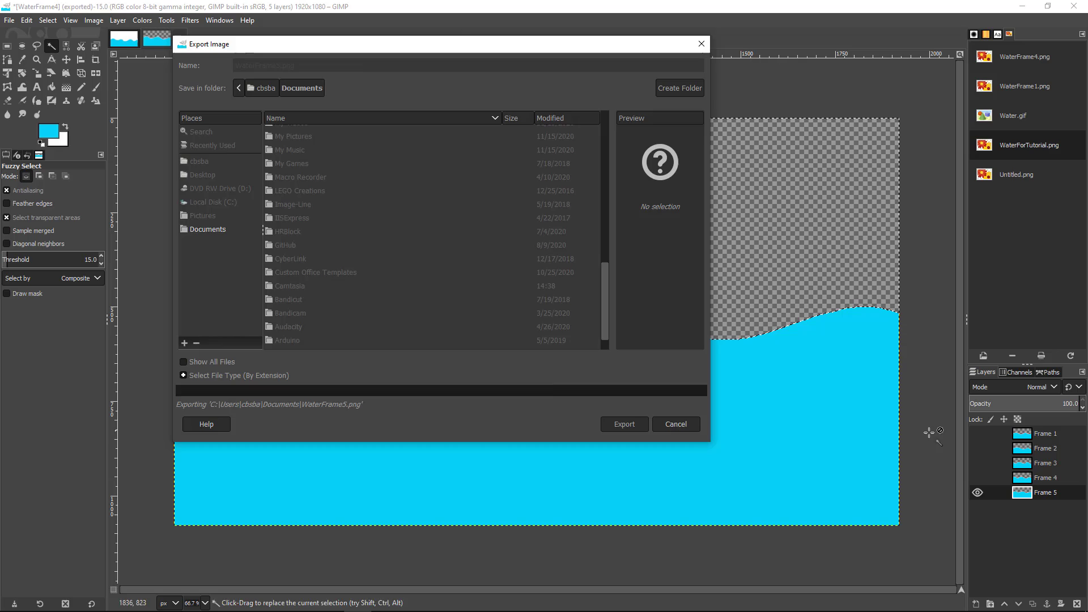
left_click(622, 424)
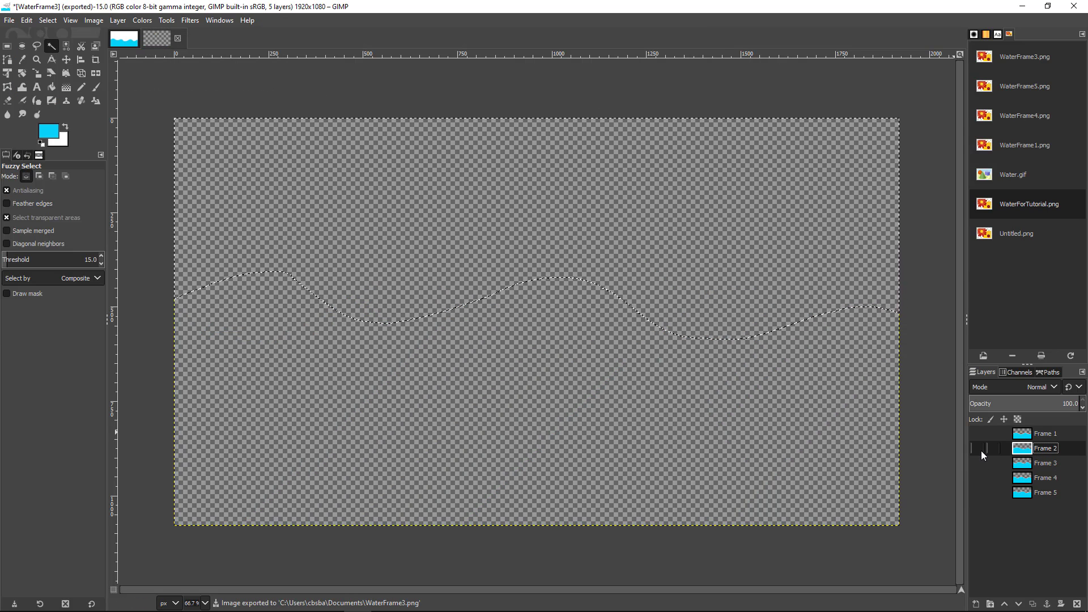
left_click(10, 19)
type("WaterFrame2.png")
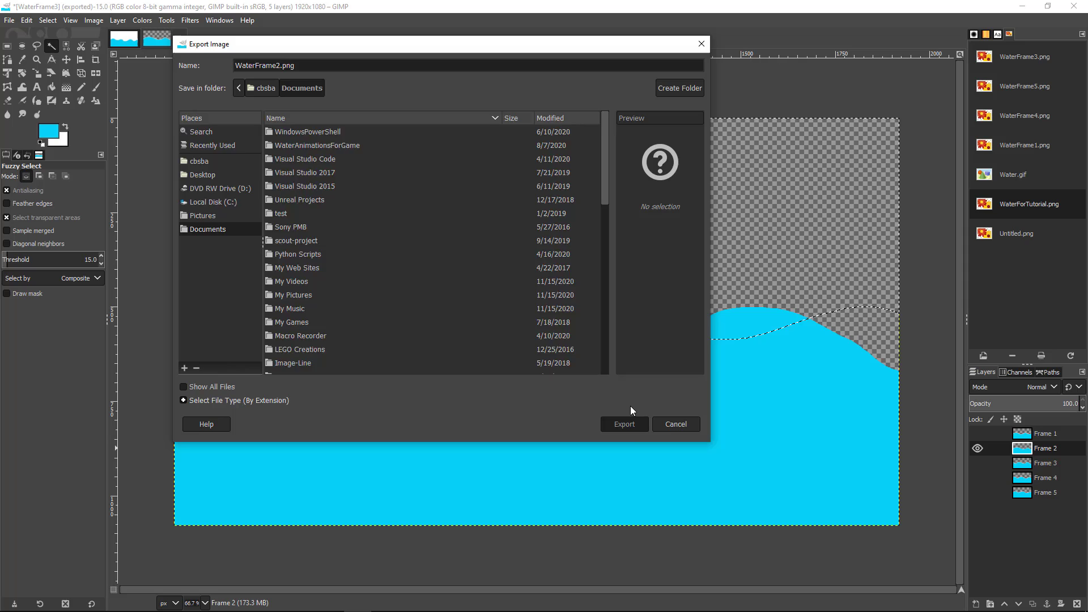
left_click(622, 423)
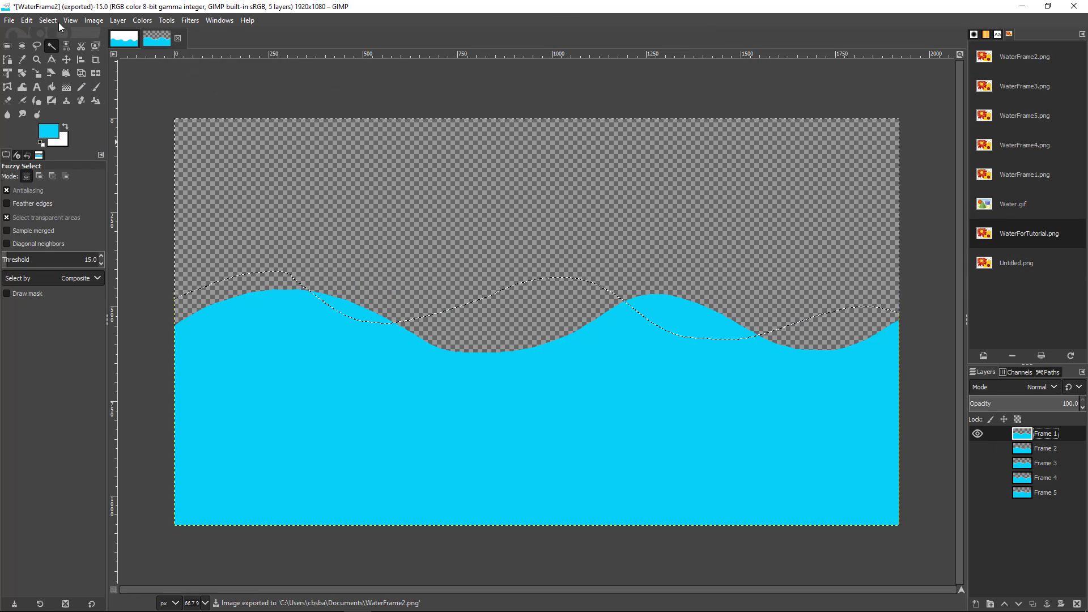
left_click(9, 20)
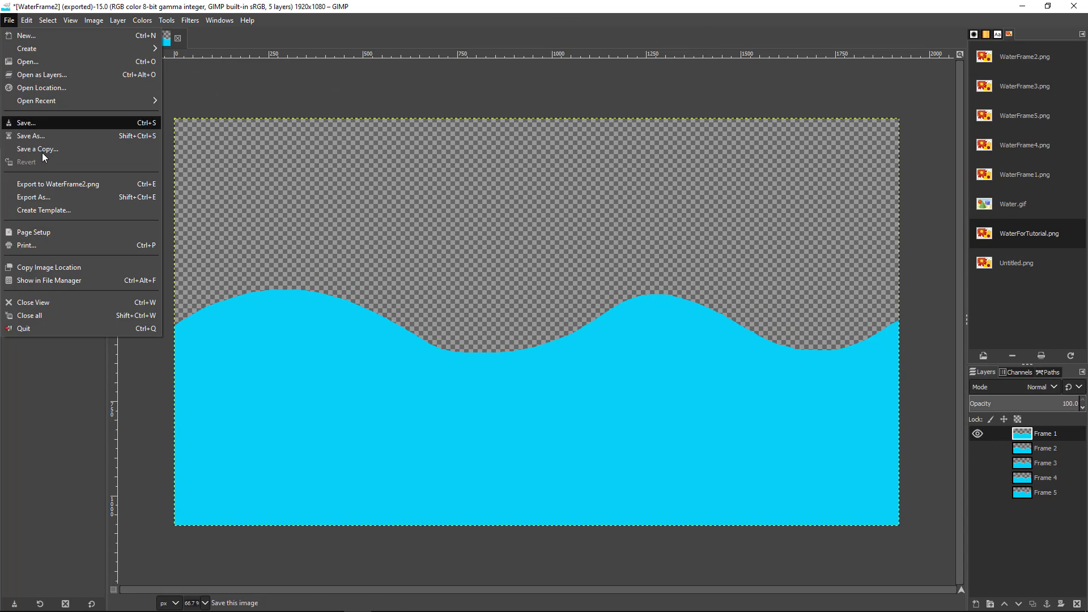
left_click(33, 197)
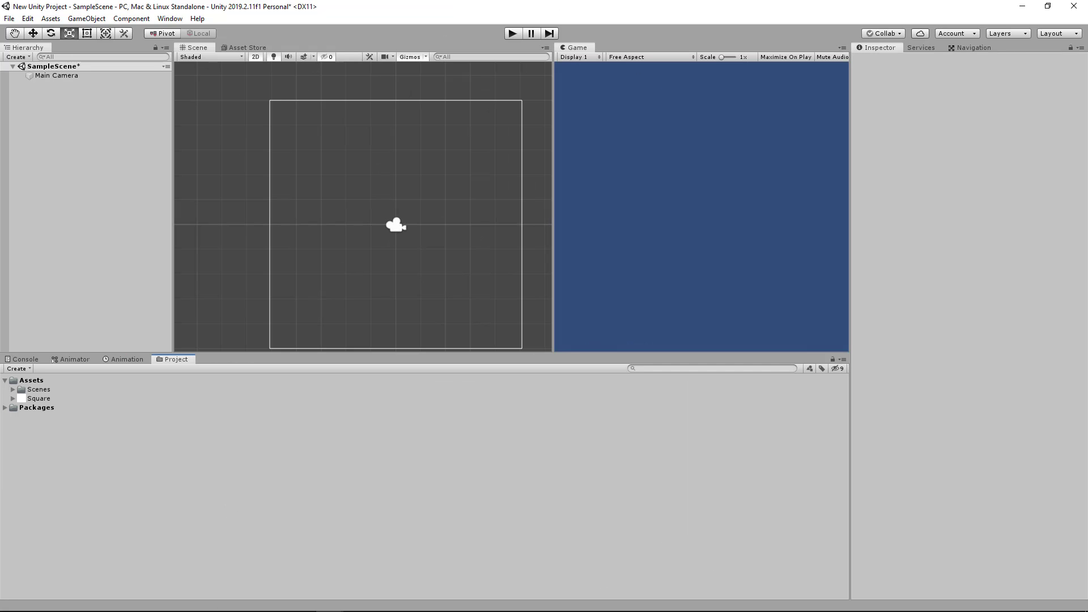
mouse_move(109, 433)
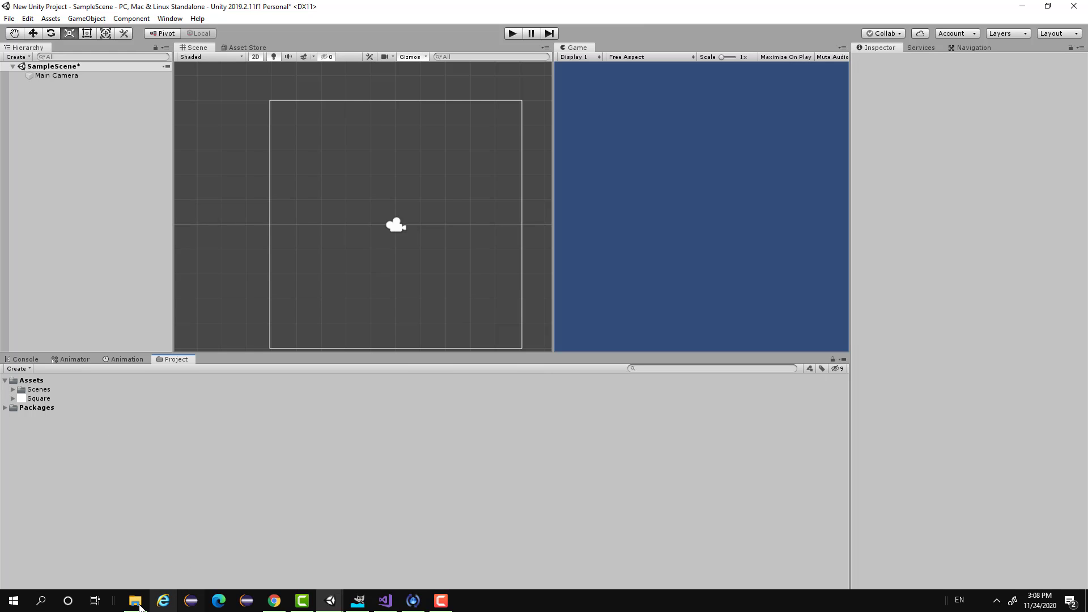
Step: Browse to Documents\WaterAnimationFrames and select all five WaterFrame PNGs for import
left_click(135, 601)
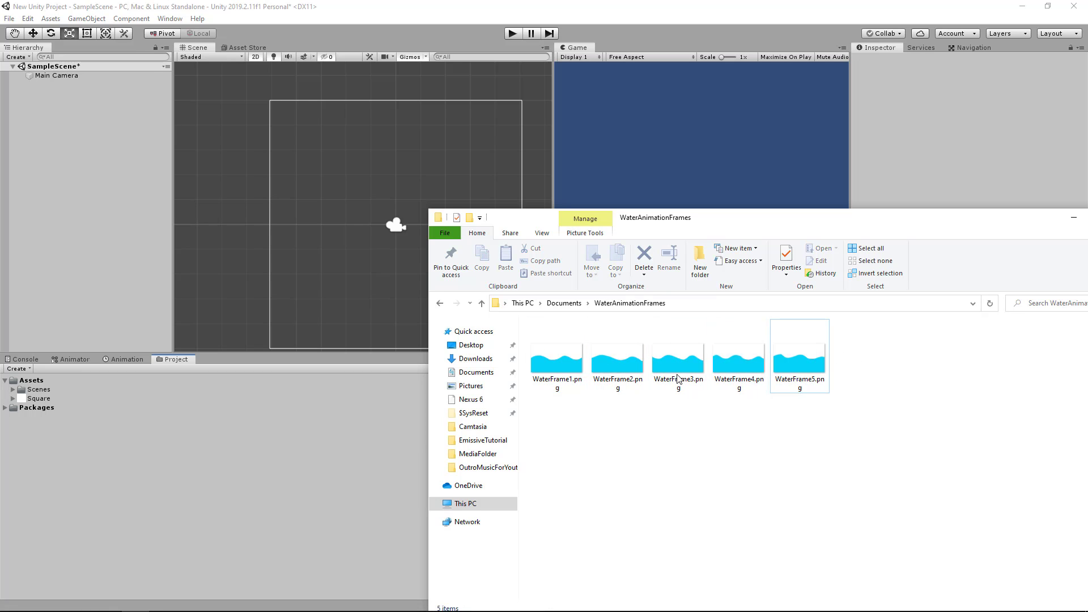
left_click(677, 360)
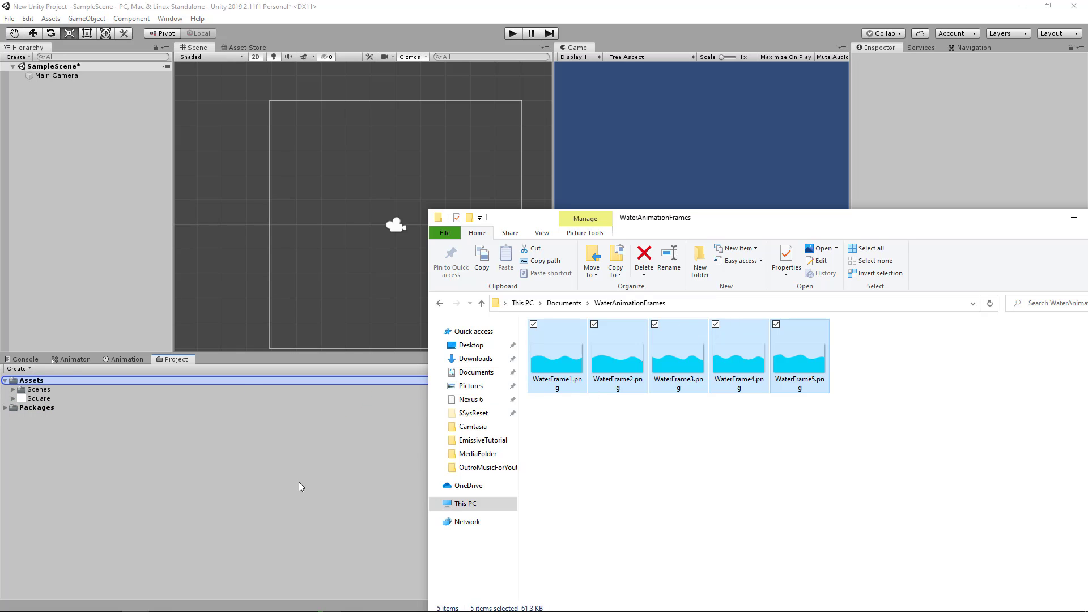
right_click(62, 110)
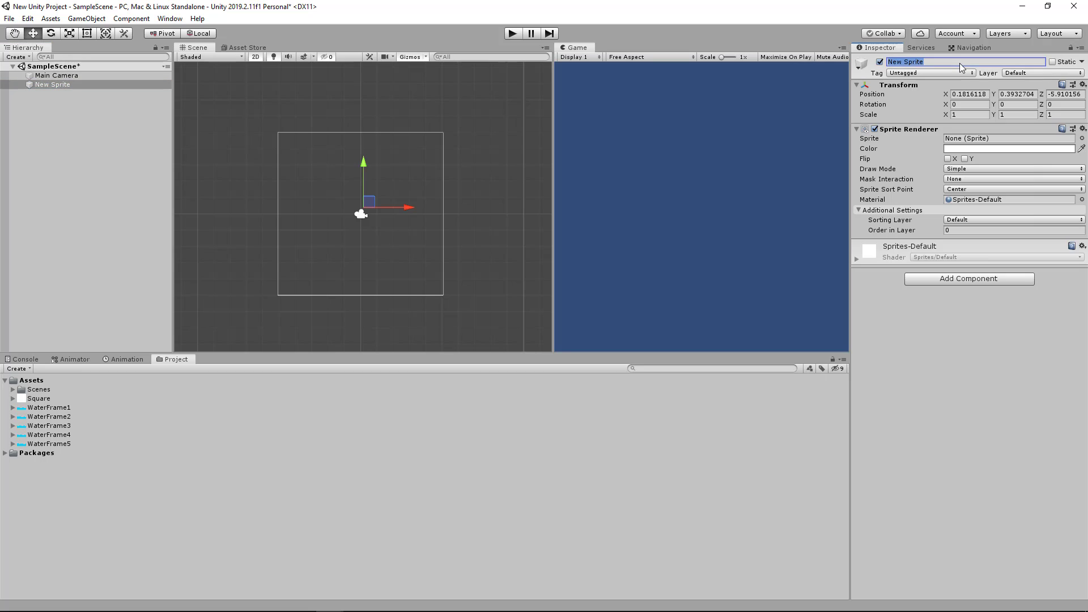
Step: Rename the new sprite object to Water and bring up the Animation timeline
type("Water")
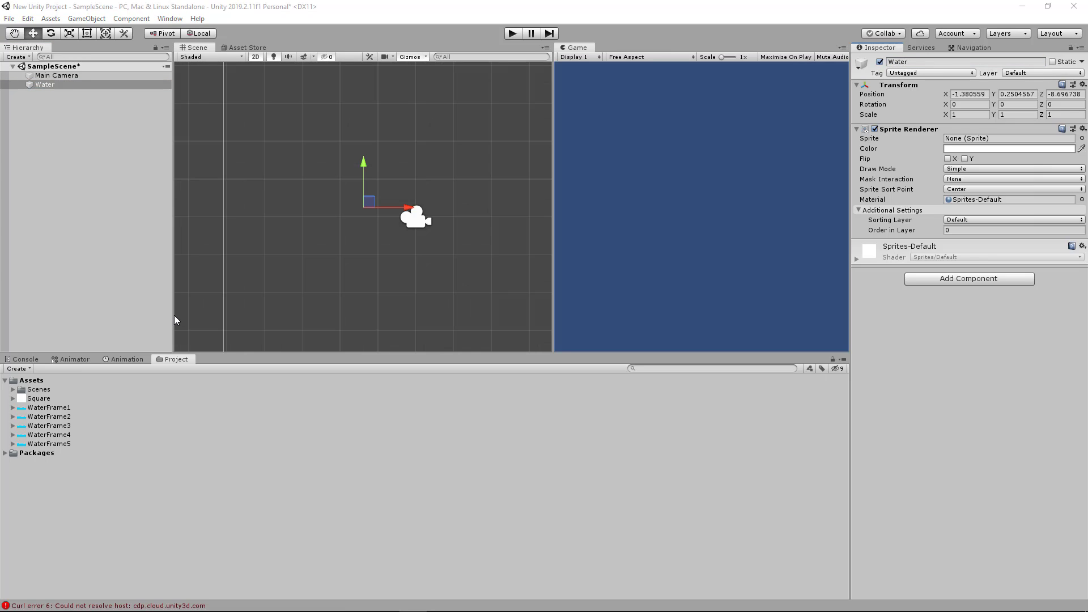
mouse_move(127, 375)
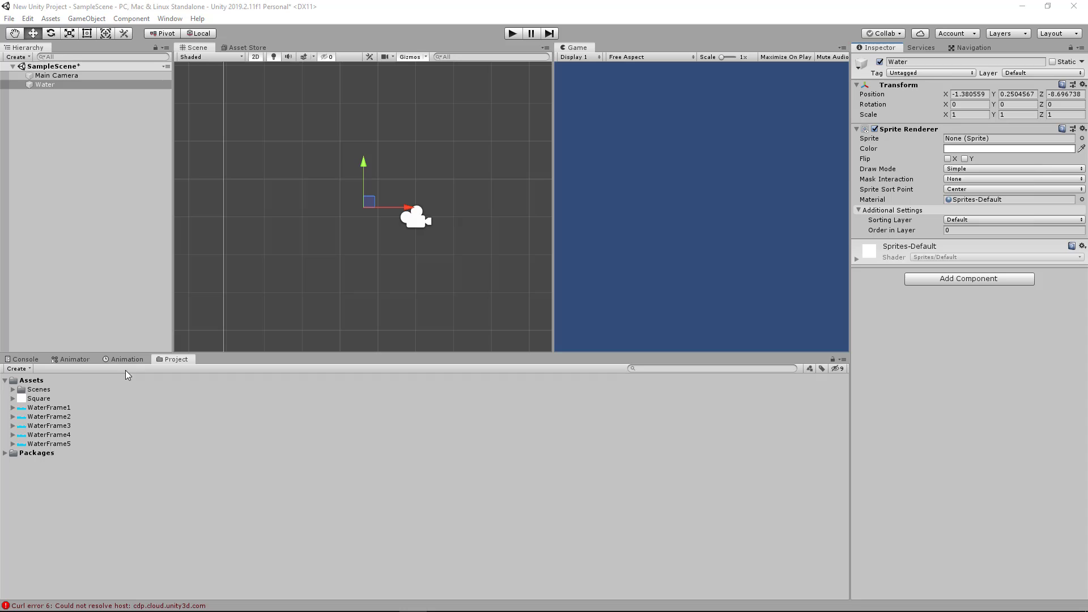
left_click(127, 360)
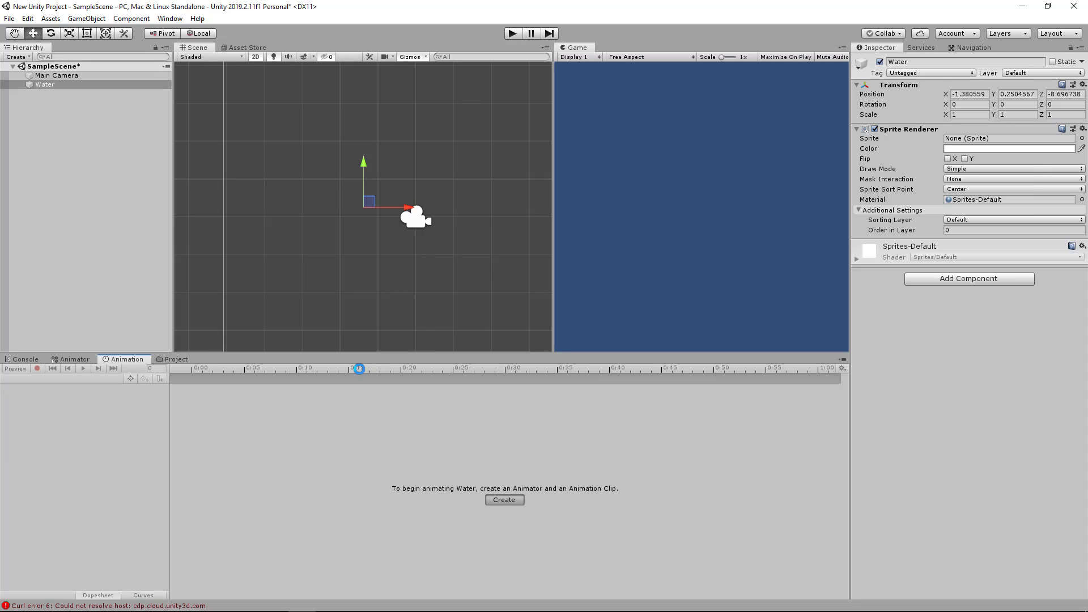
Step: Create and save a WaterAnimation clip for Water and start recording keyframes
left_click(503, 499)
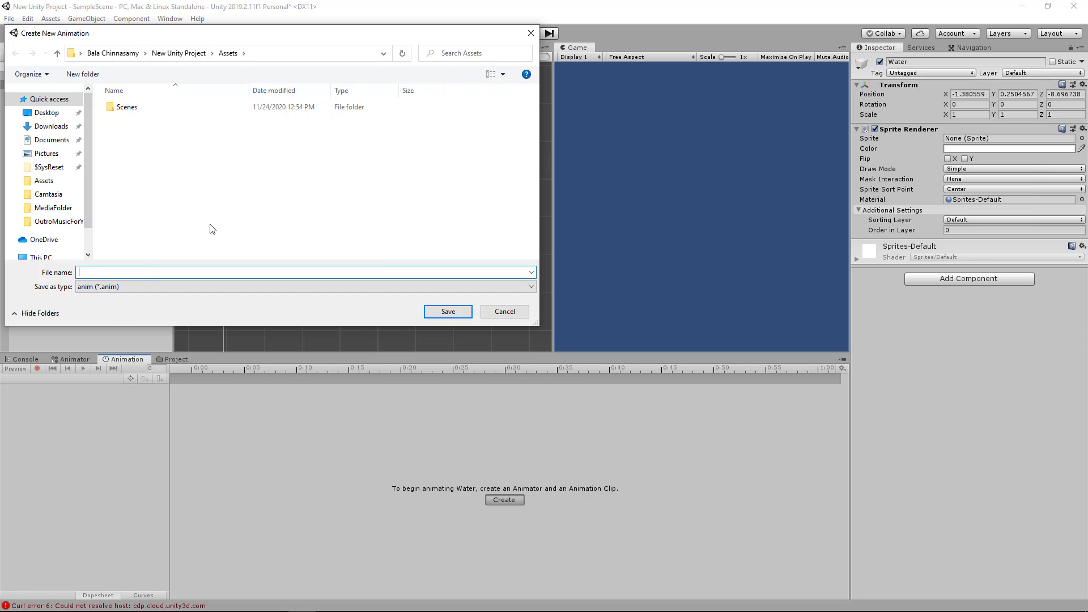
type("WaterAni")
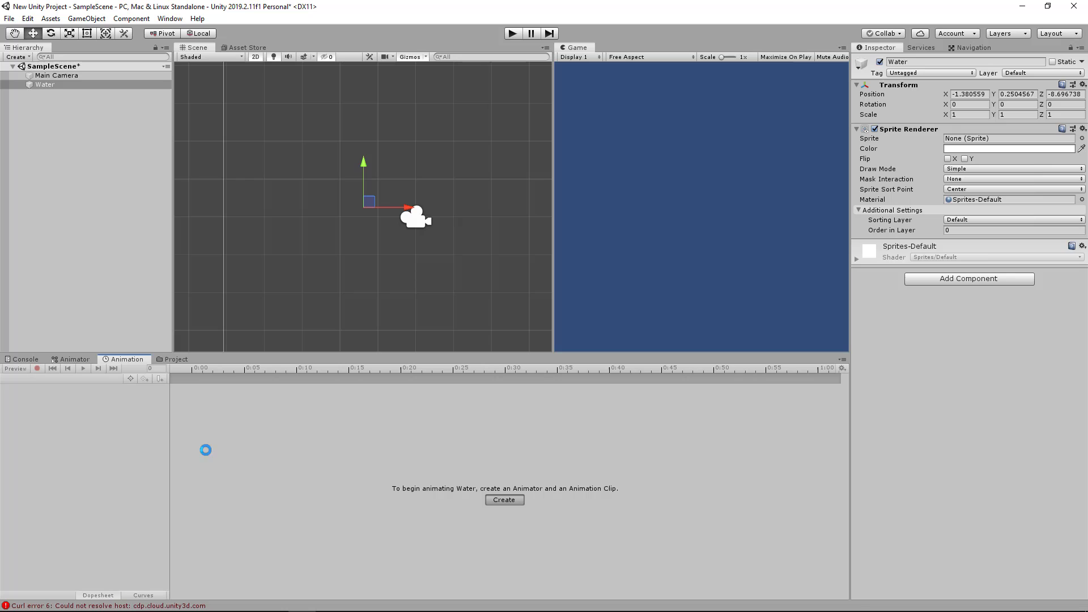
left_click(503, 500)
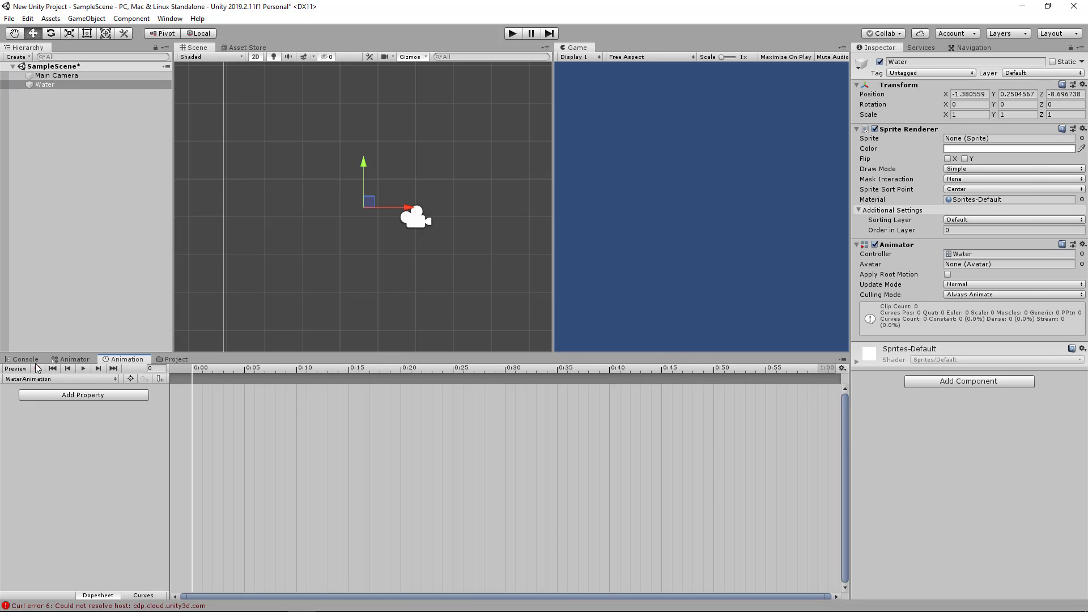
left_click(41, 368)
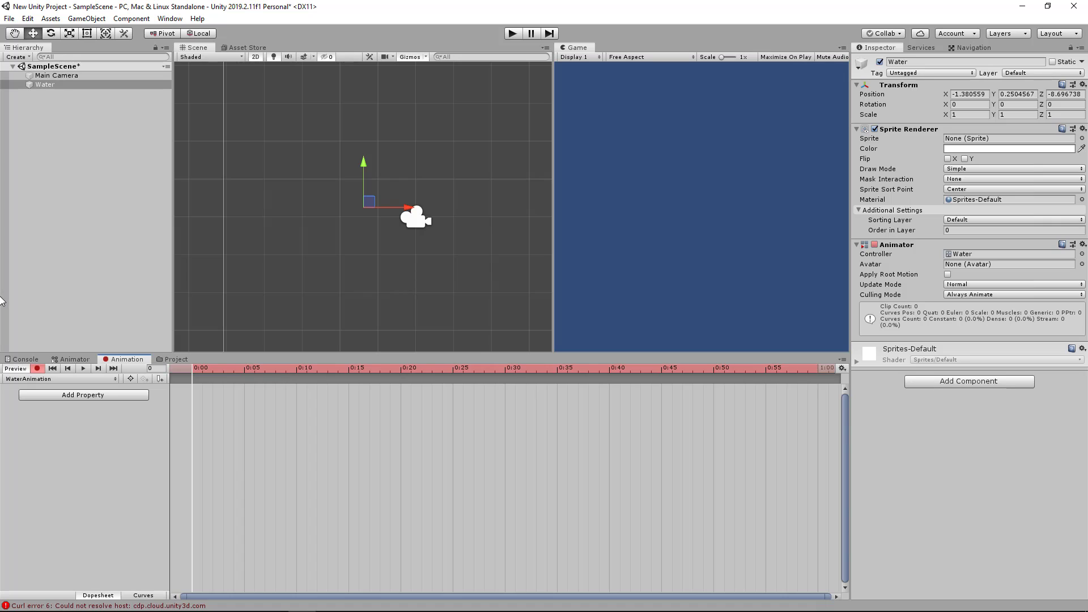
mouse_move(1031, 146)
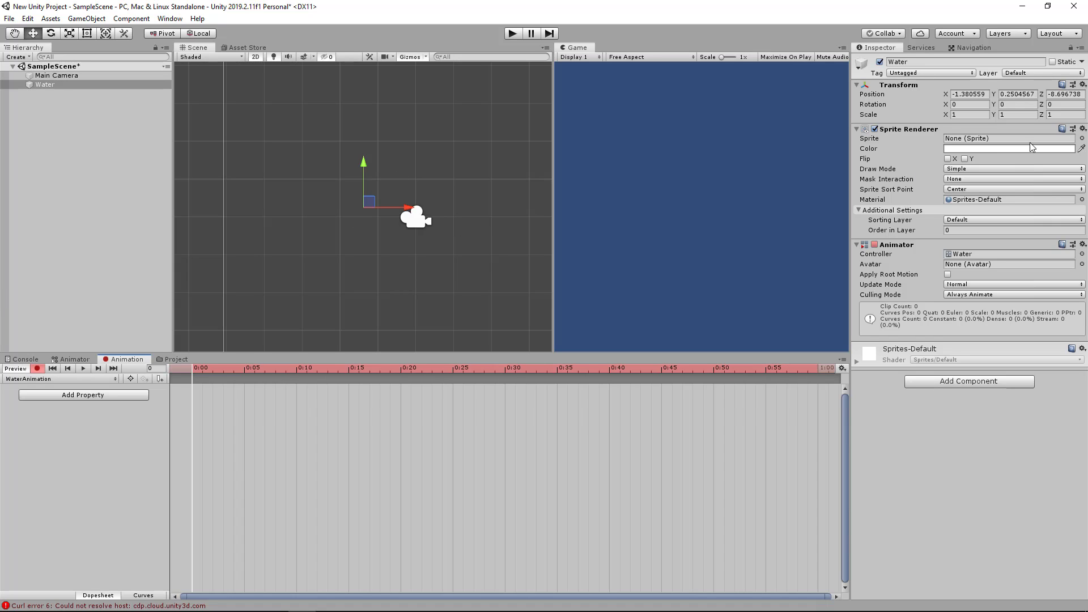
mouse_move(88, 312)
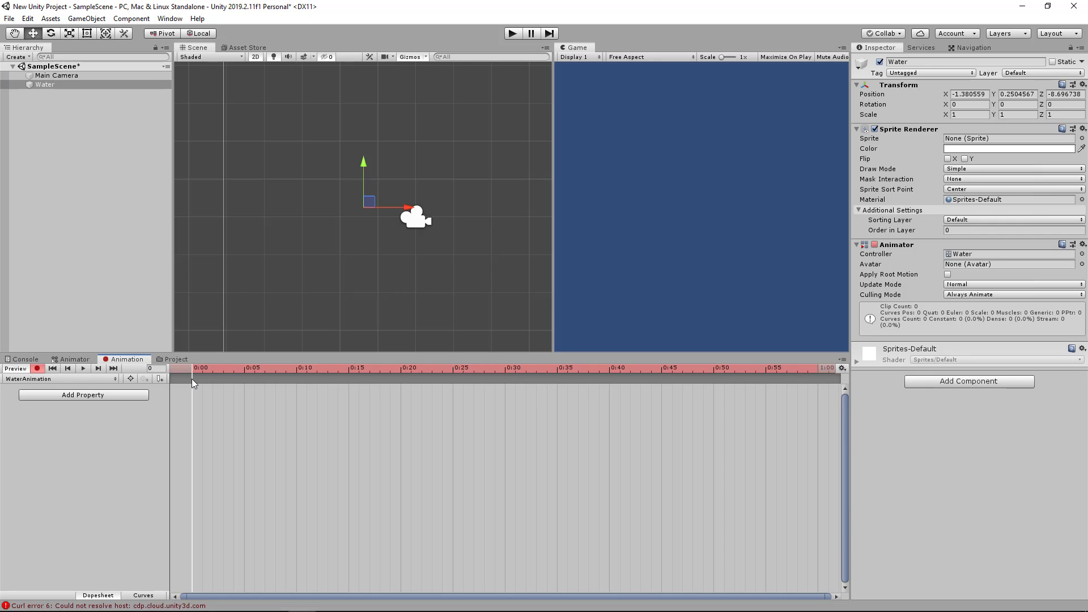
mouse_move(471, 366)
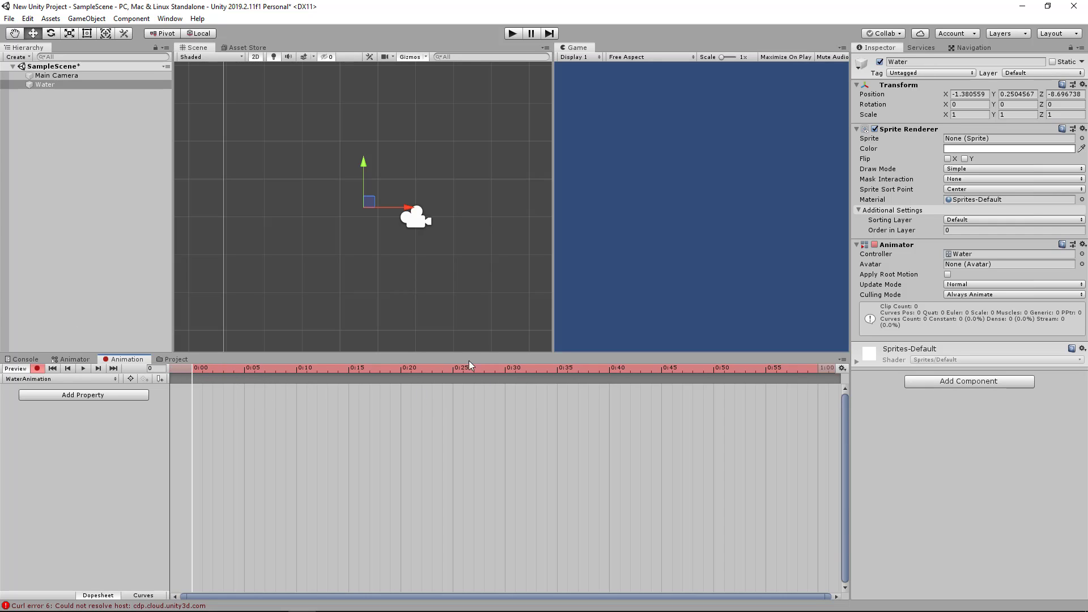
mouse_move(729, 271)
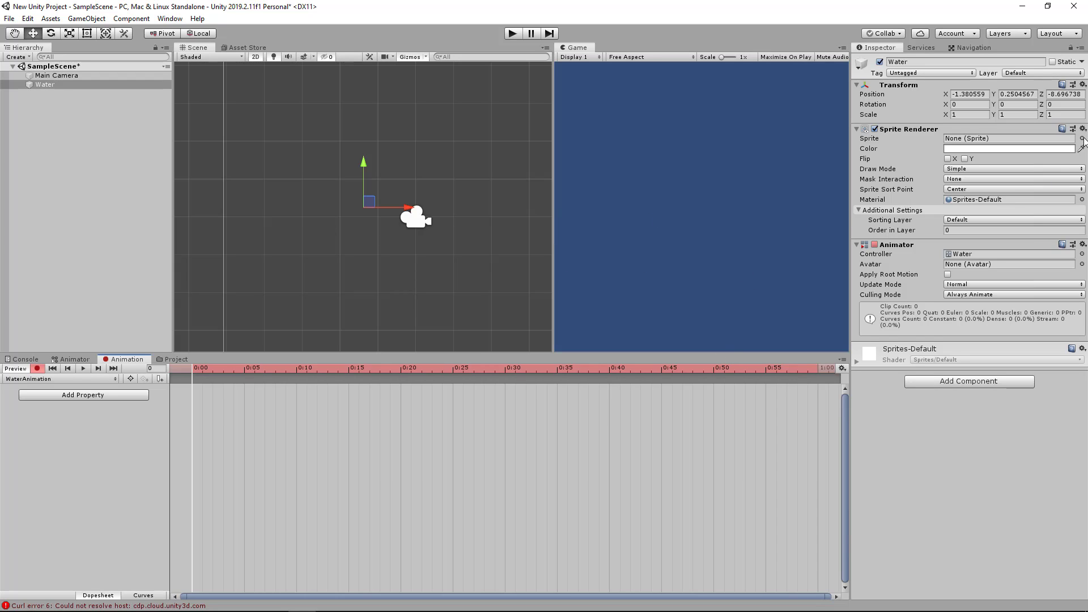
Step: Record sprite keyframes WaterFrame1 onward on the Sprite Renderer along the timeline
left_click(1080, 138)
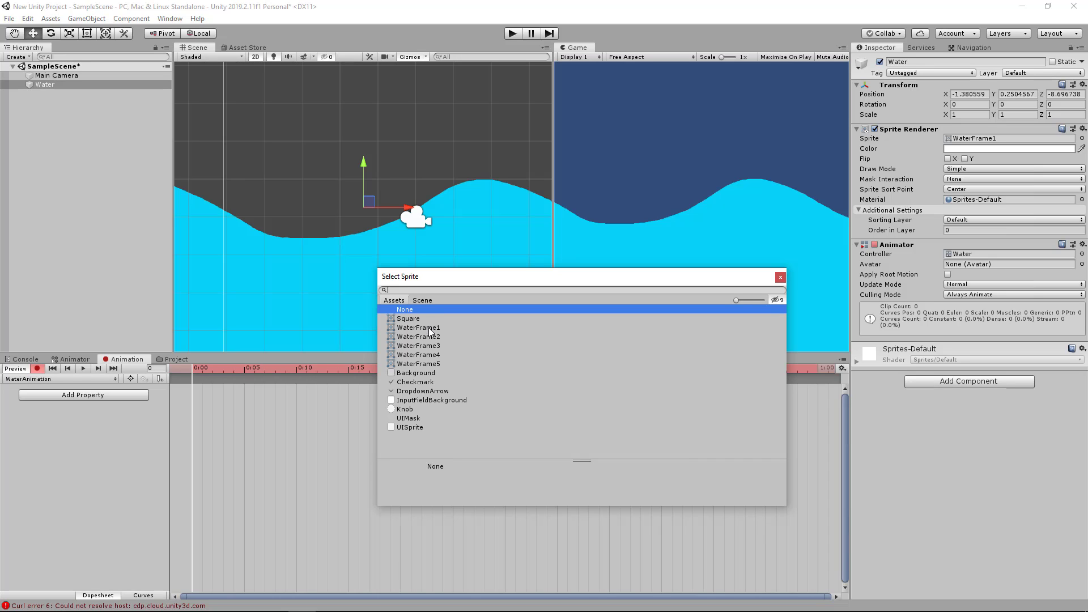
left_click(418, 326)
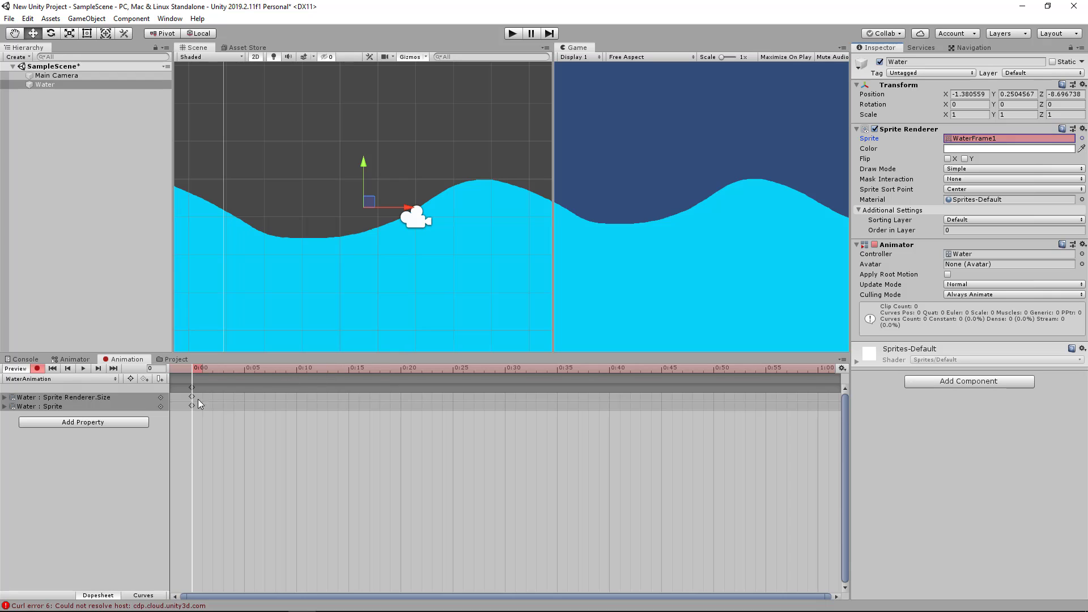
left_click(336, 367)
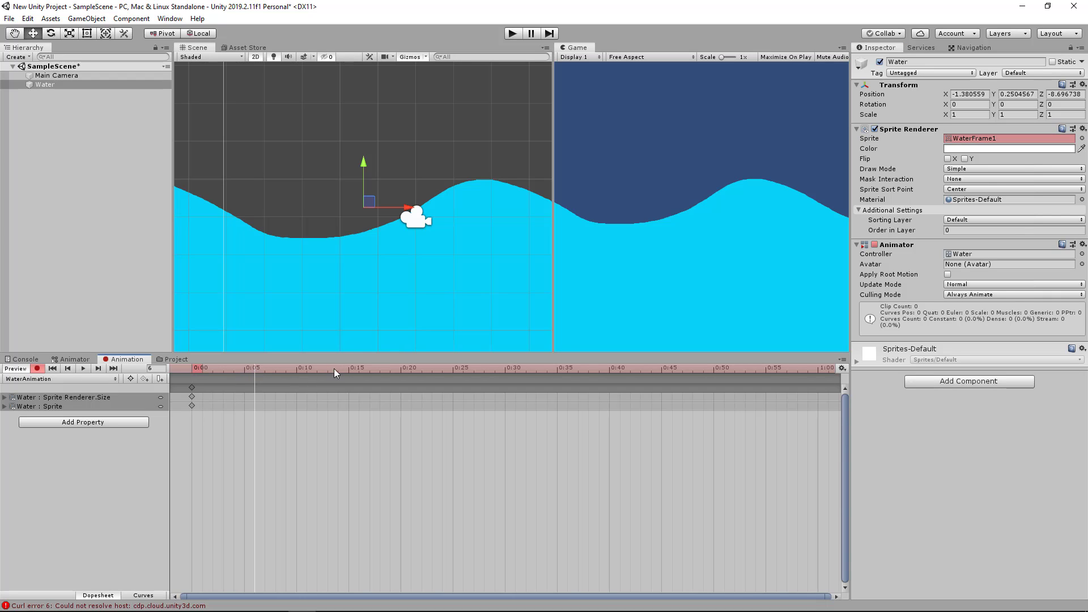
left_click(1079, 138)
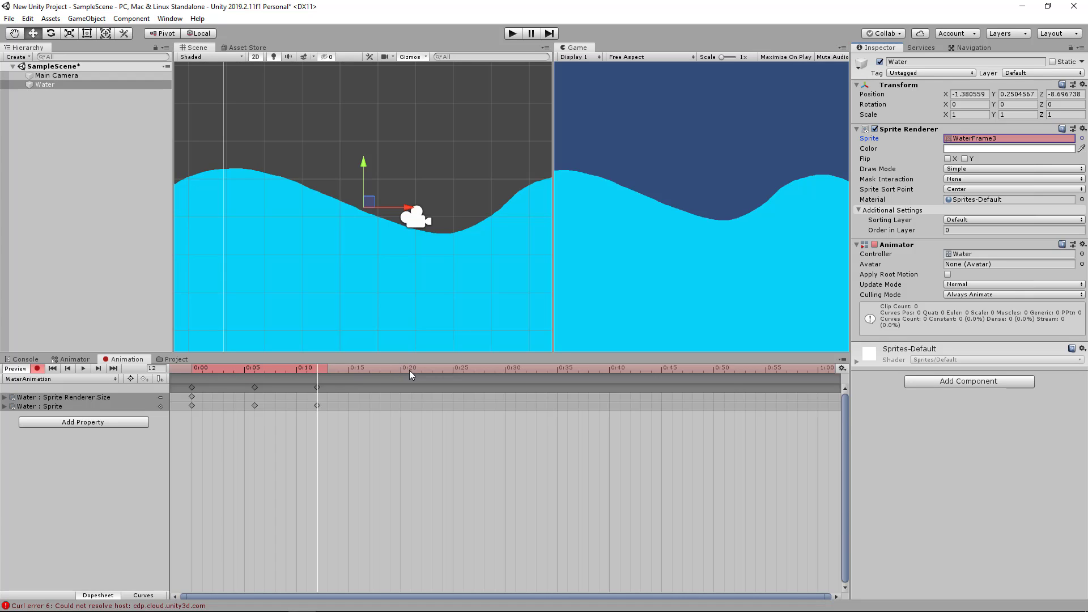
left_click(1081, 139)
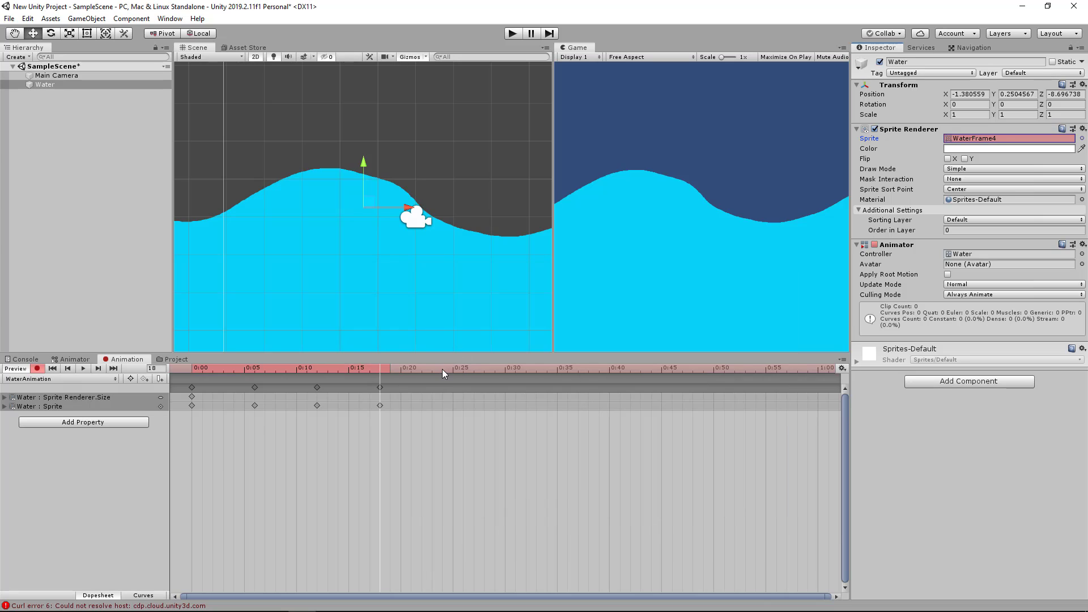
mouse_move(442, 373)
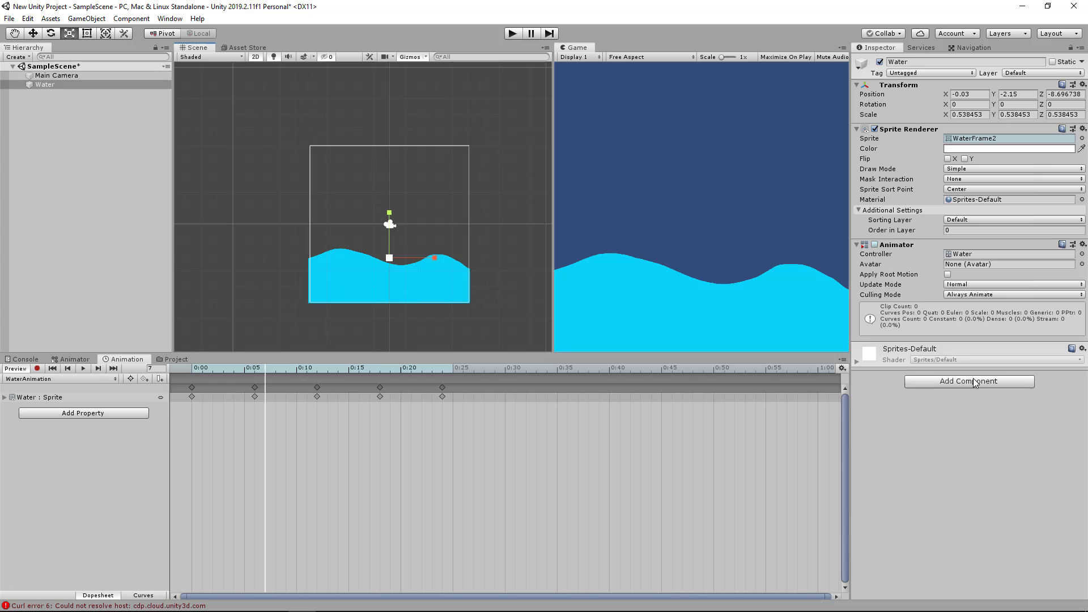
Step: Add a Box Collider 2D and a Buoyancy Effector 2D to the Water object
type("rig")
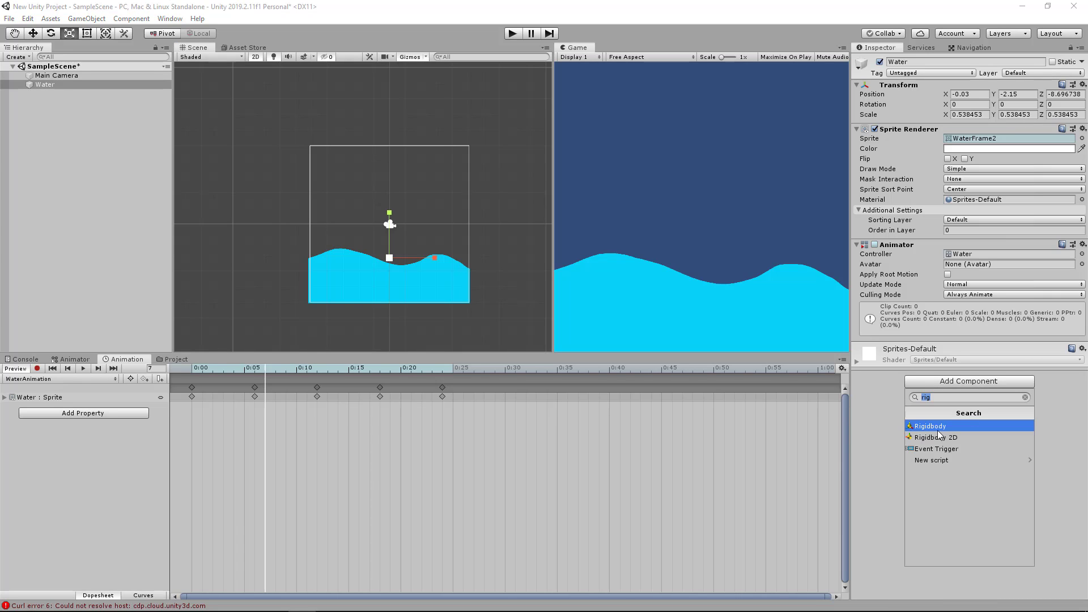
type("bo")
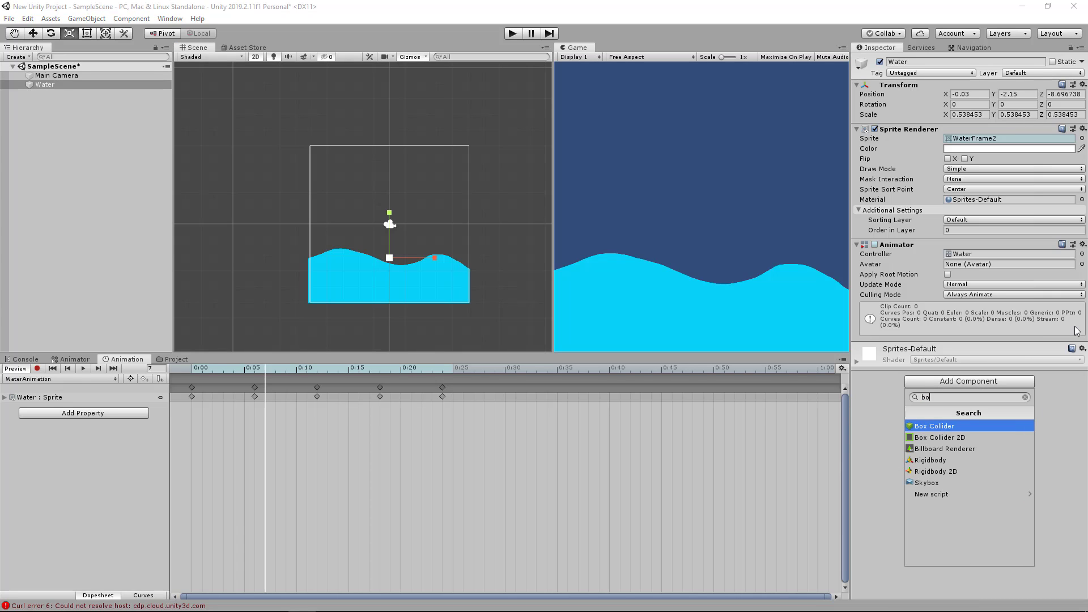
left_click(938, 437)
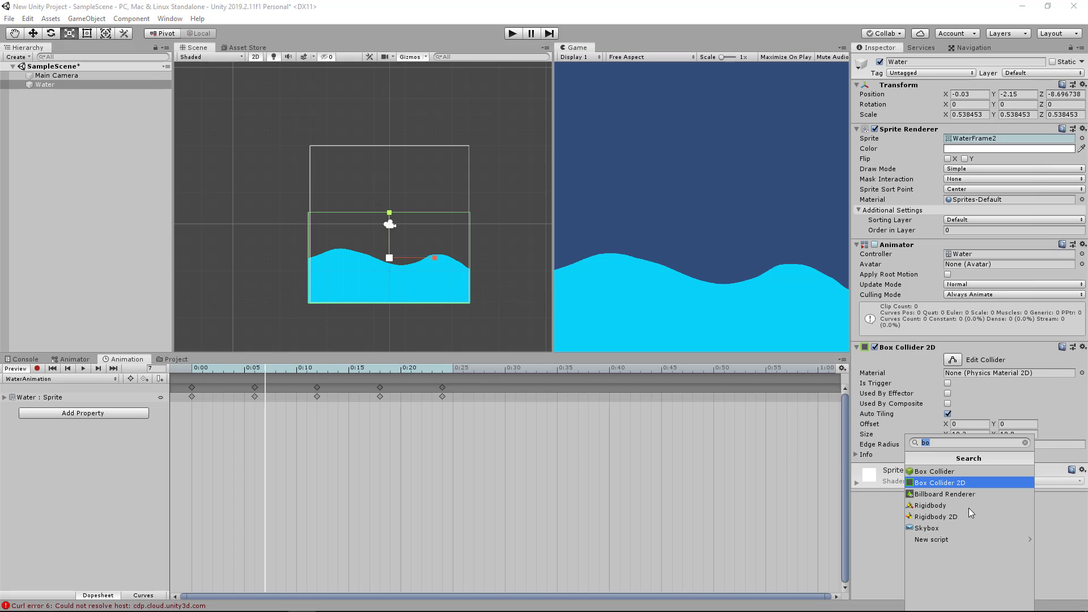
type("buoy")
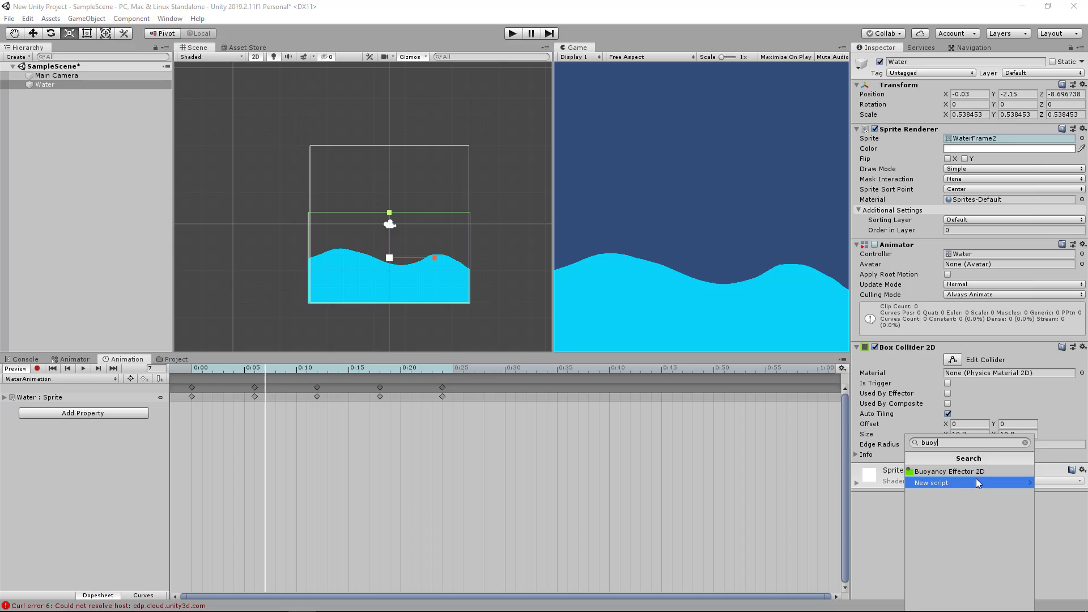
left_click(949, 471)
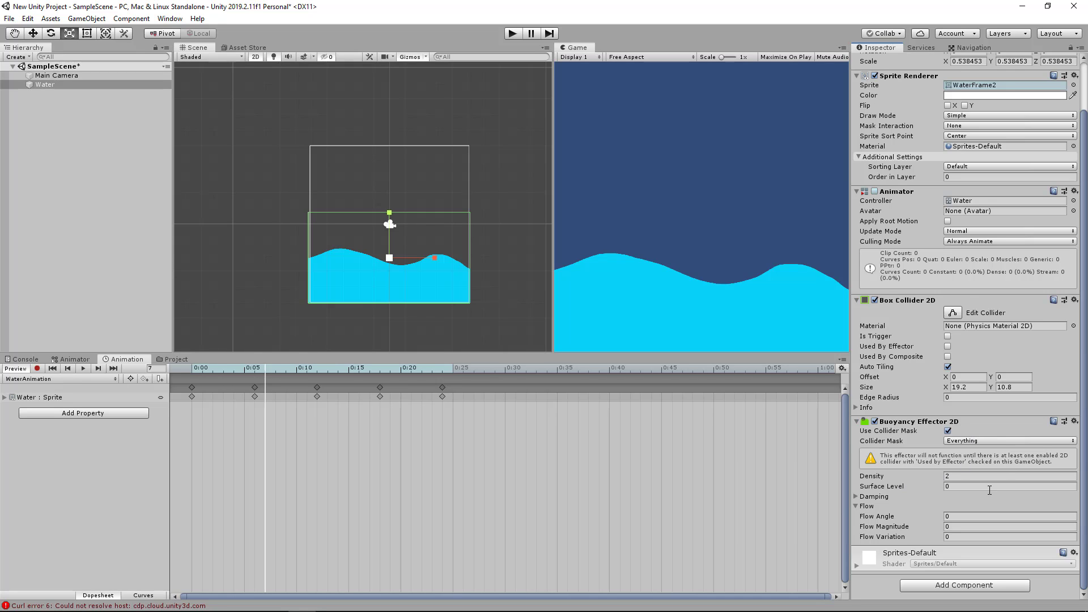
mouse_move(941, 342)
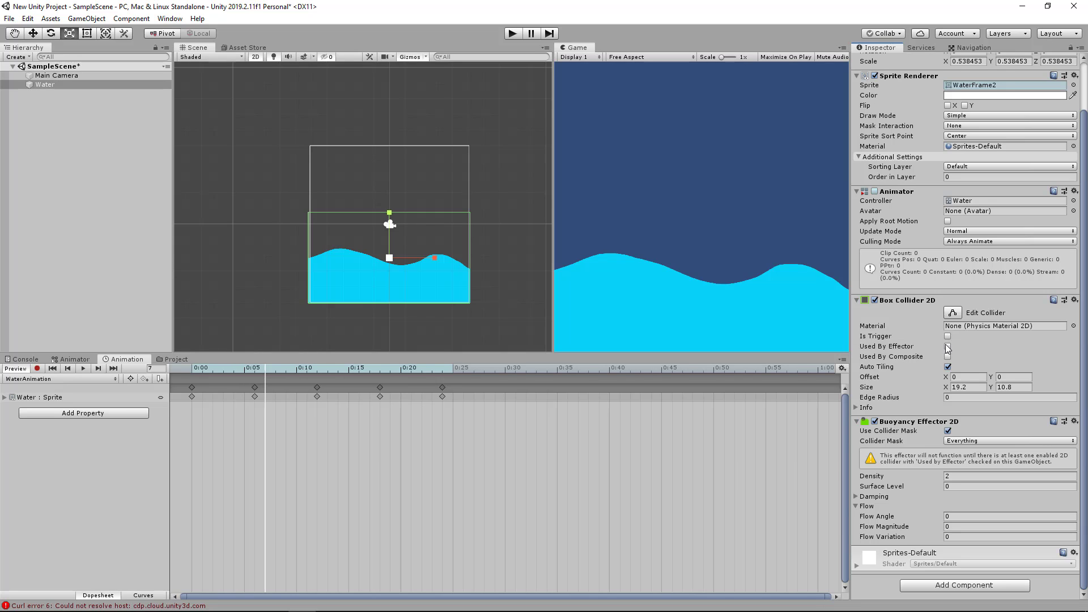
Step: Mark the collider as used by the effector and lower Surface Level to -0.49, then deselect
left_click(948, 335)
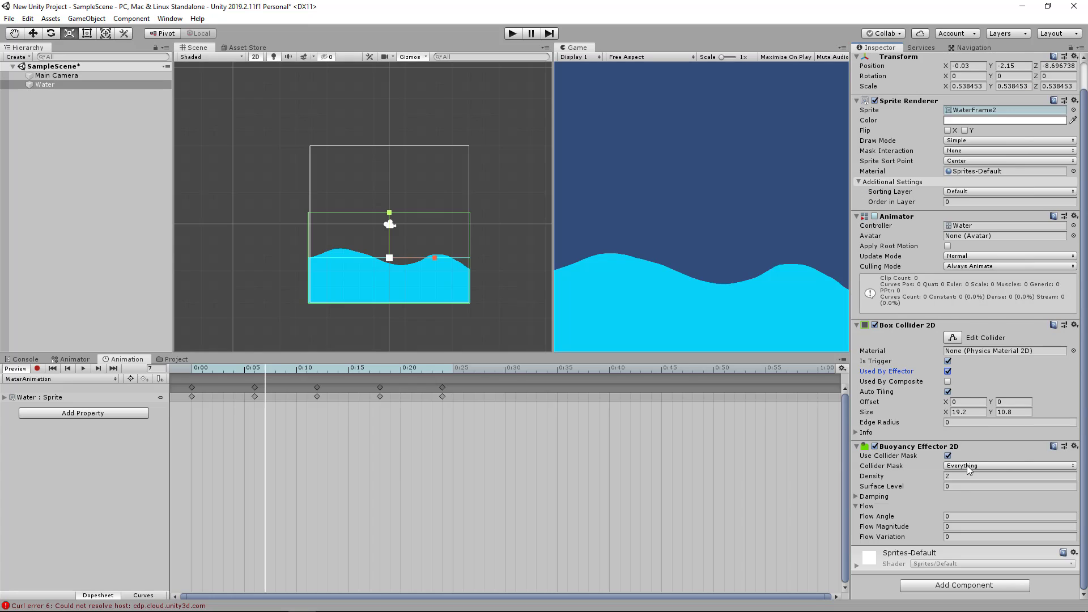
mouse_move(975, 469)
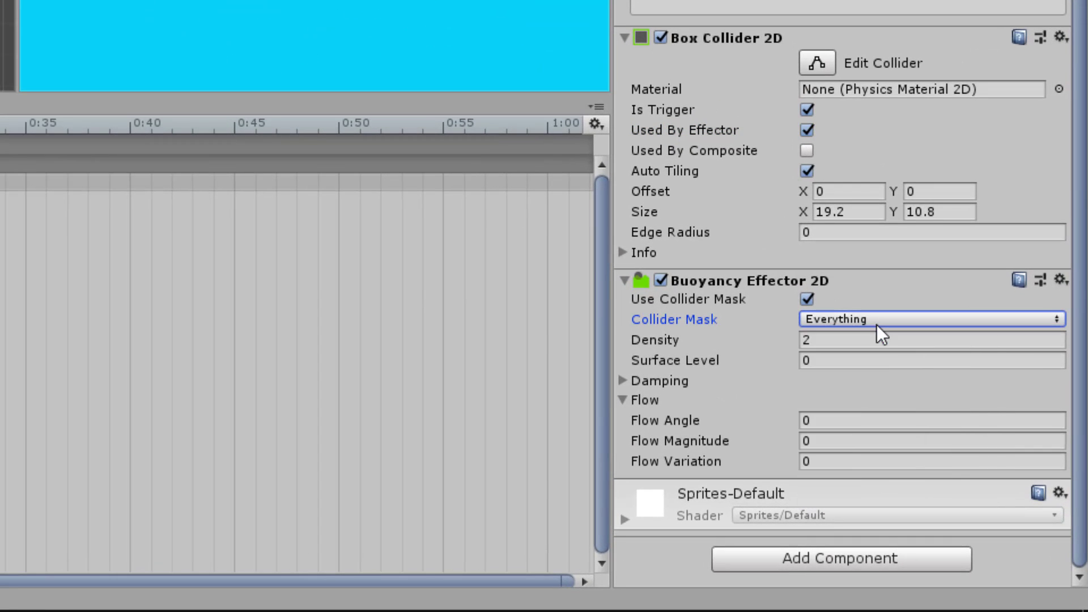
left_click(623, 381)
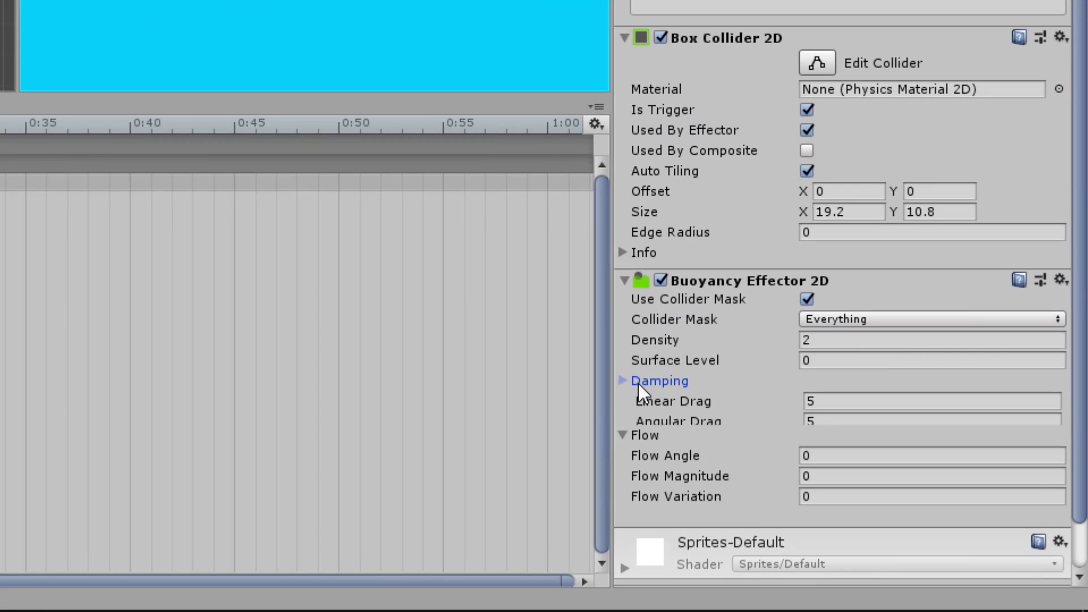
left_click(623, 381)
type("-0.53")
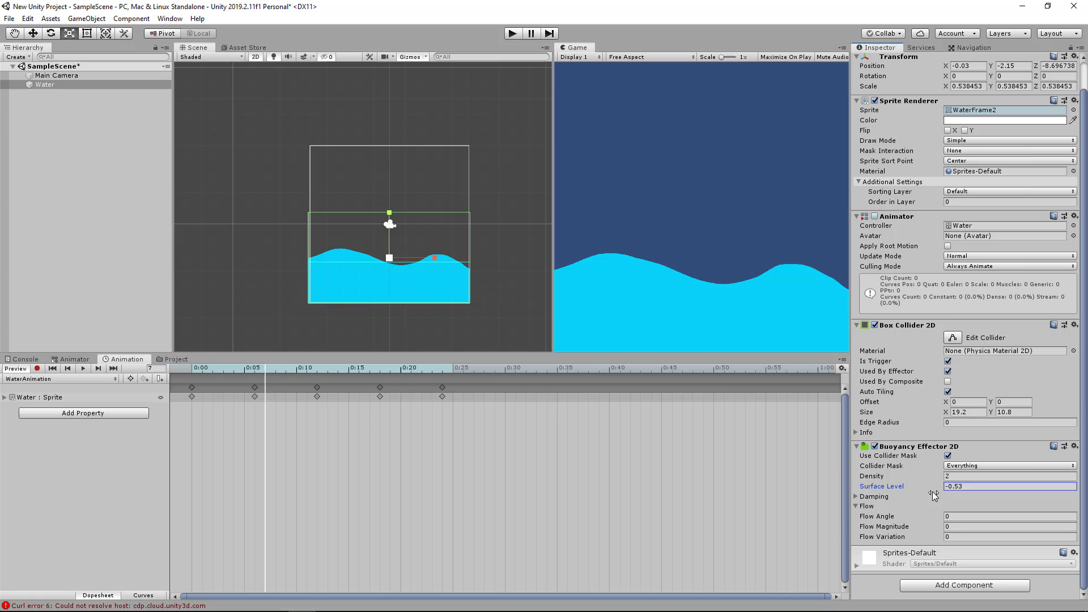
left_click_drag(933, 486, 934, 491)
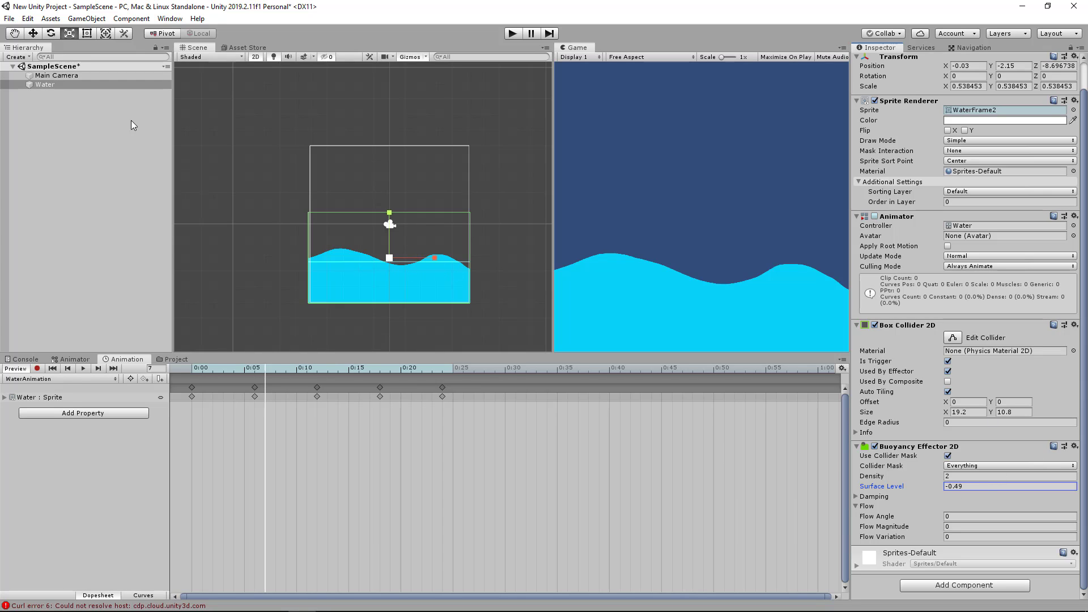
left_click(1009, 486)
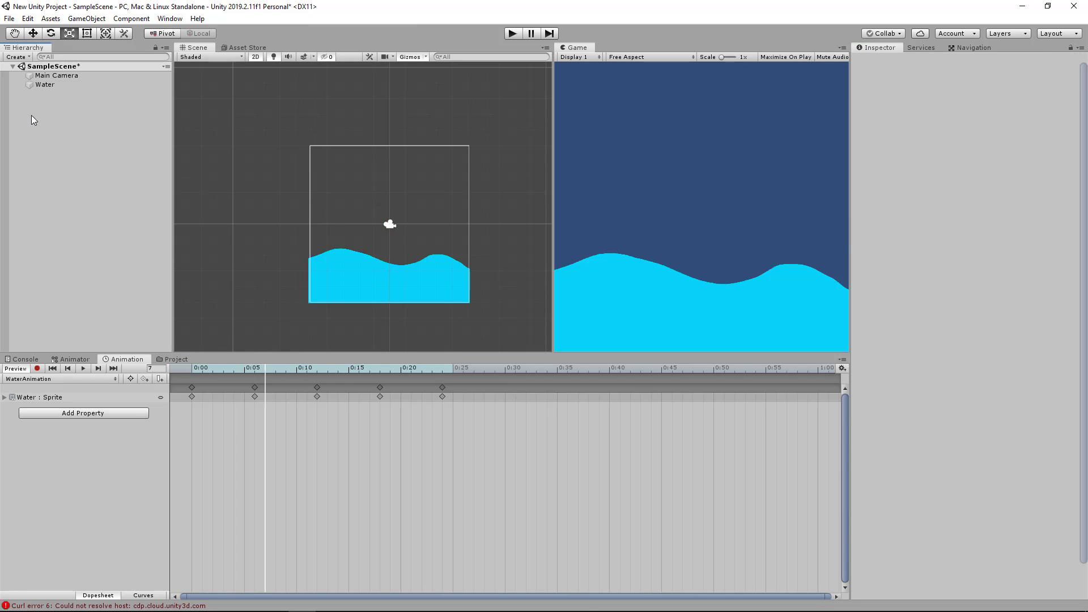
Step: Create a new 2D sprite object named square using the Square image
left_click(45, 84)
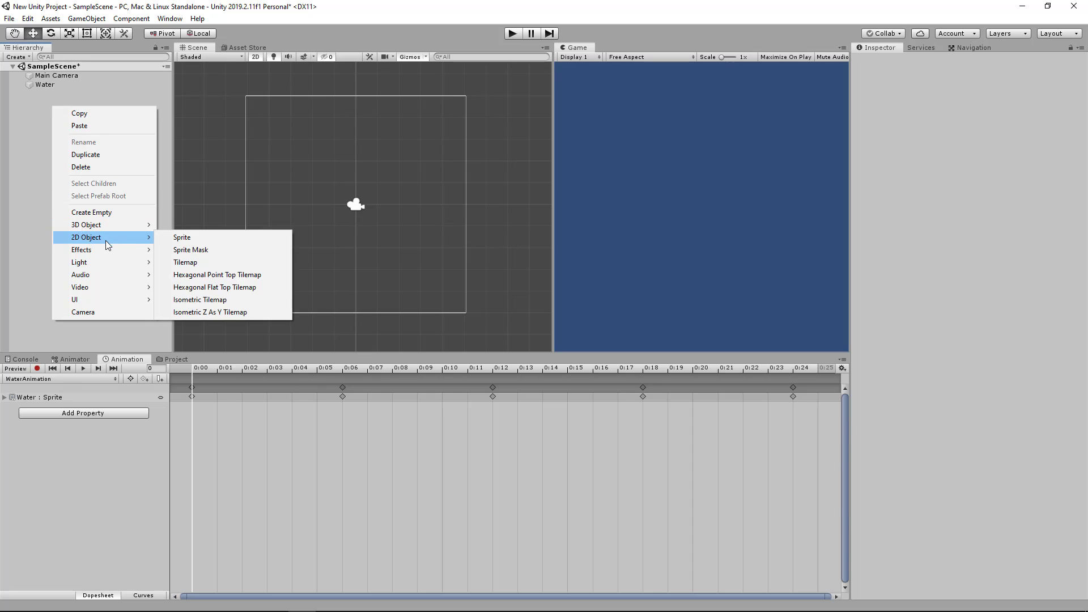
left_click(181, 237)
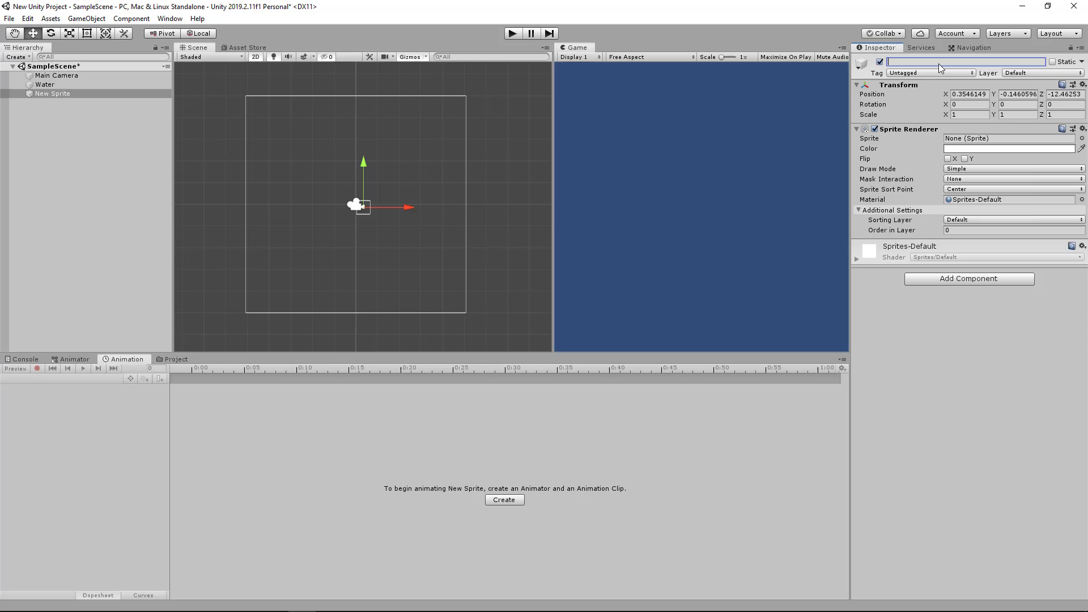
type("Cube")
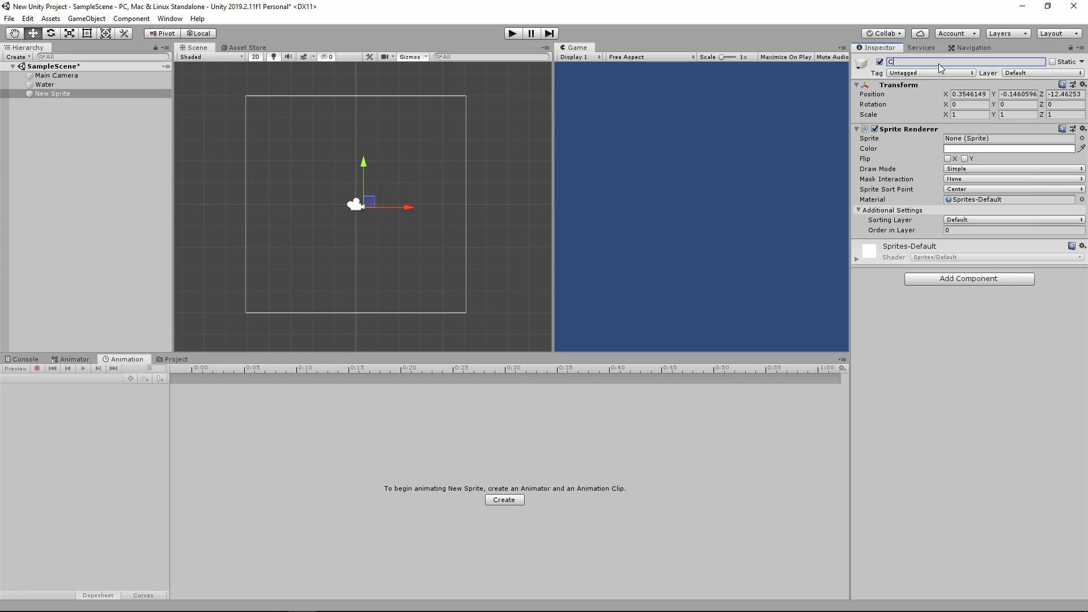
type("square")
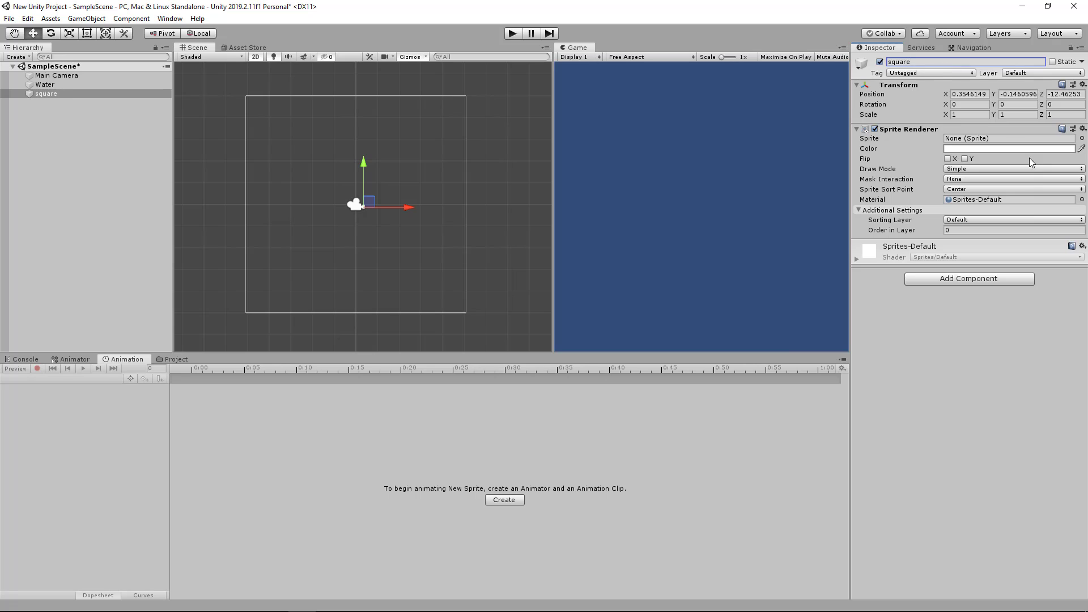
left_click(418, 326)
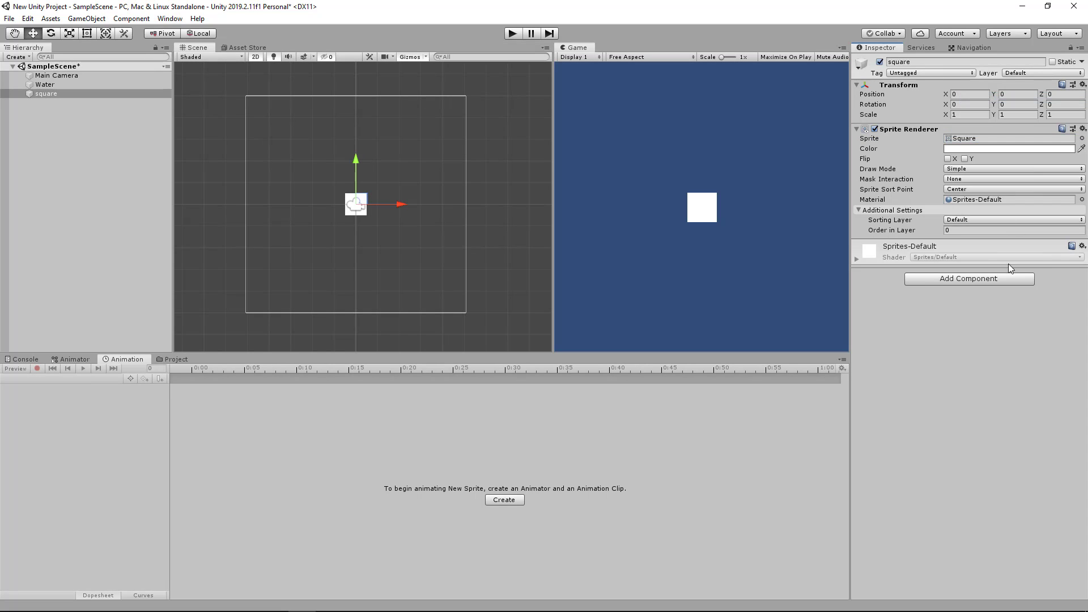
Step: Set the square's Order in Layer to -1 and search the Add Component list for 'bo'
left_click(1013, 230)
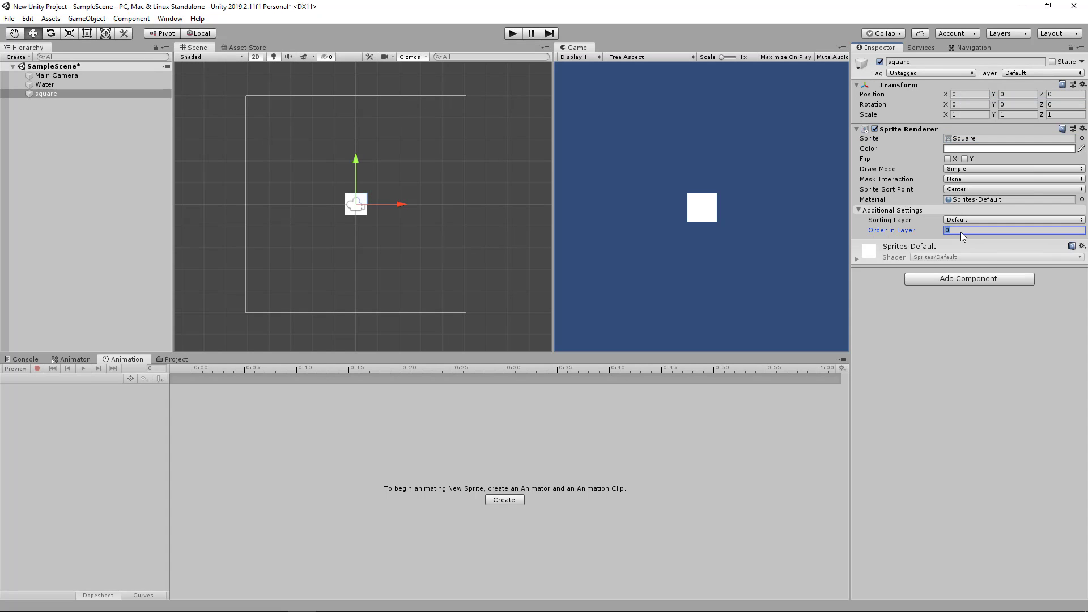
type("-1")
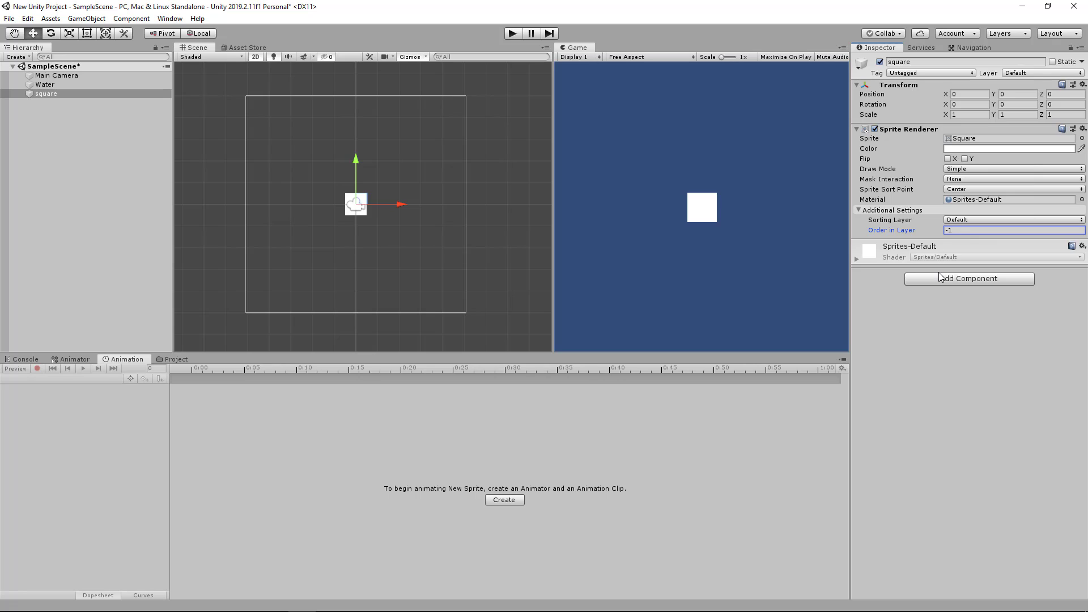
left_click(969, 279)
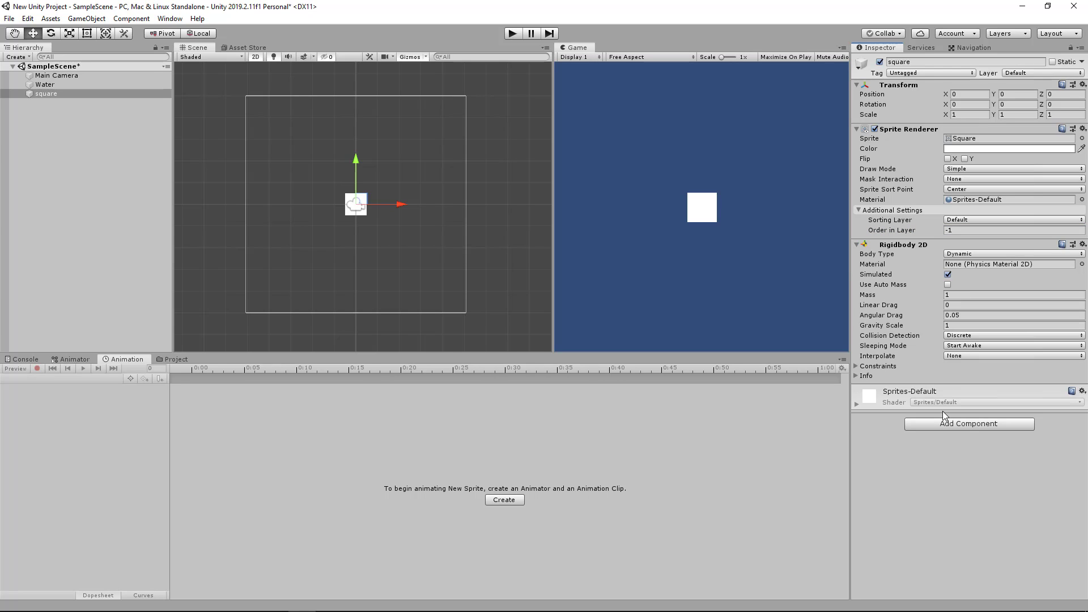
type("bo")
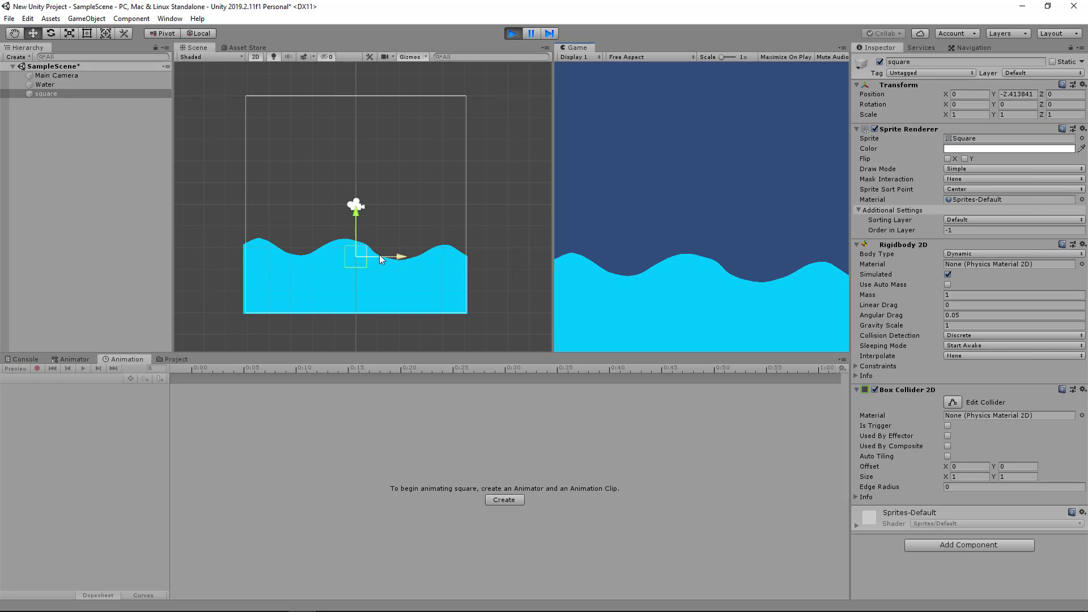
Step: Select Water in play mode and set its Buoyancy Effector 2D Flow Variation to 1.79
left_click(45, 84)
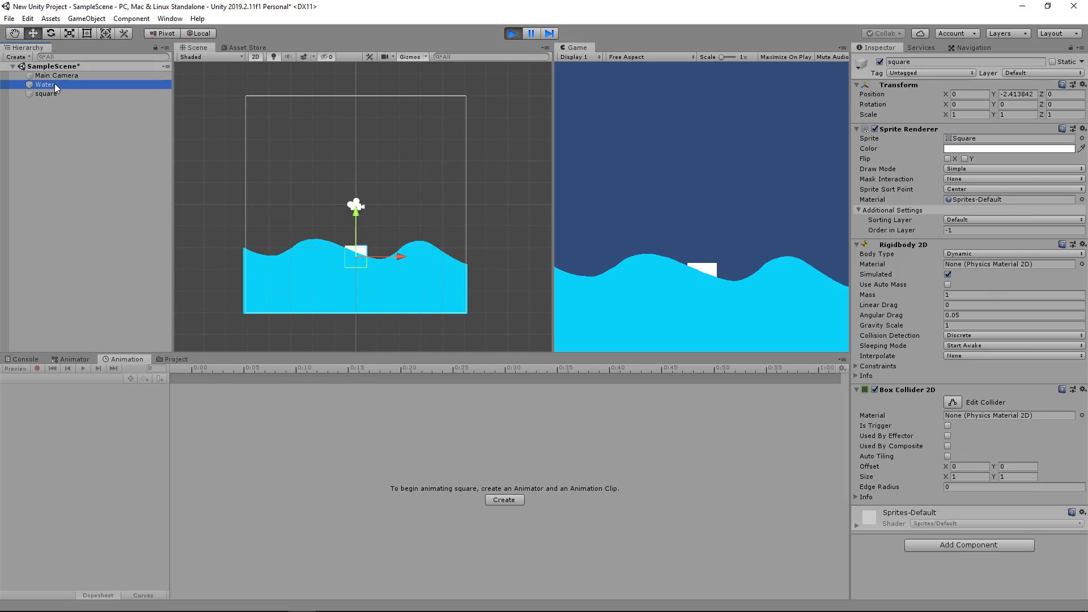
left_click(45, 84)
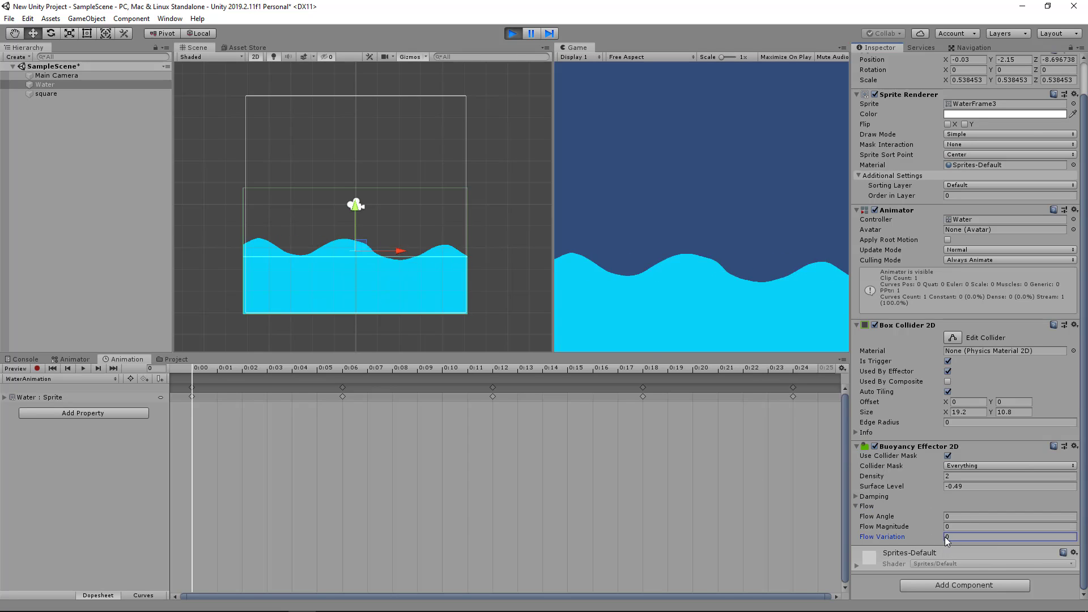
type("1.79")
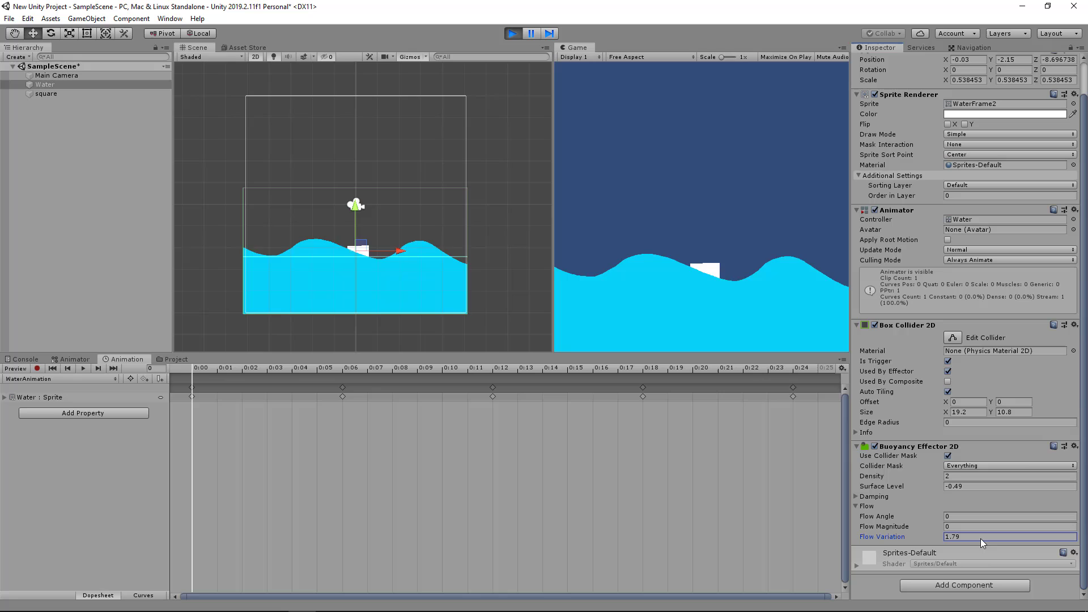